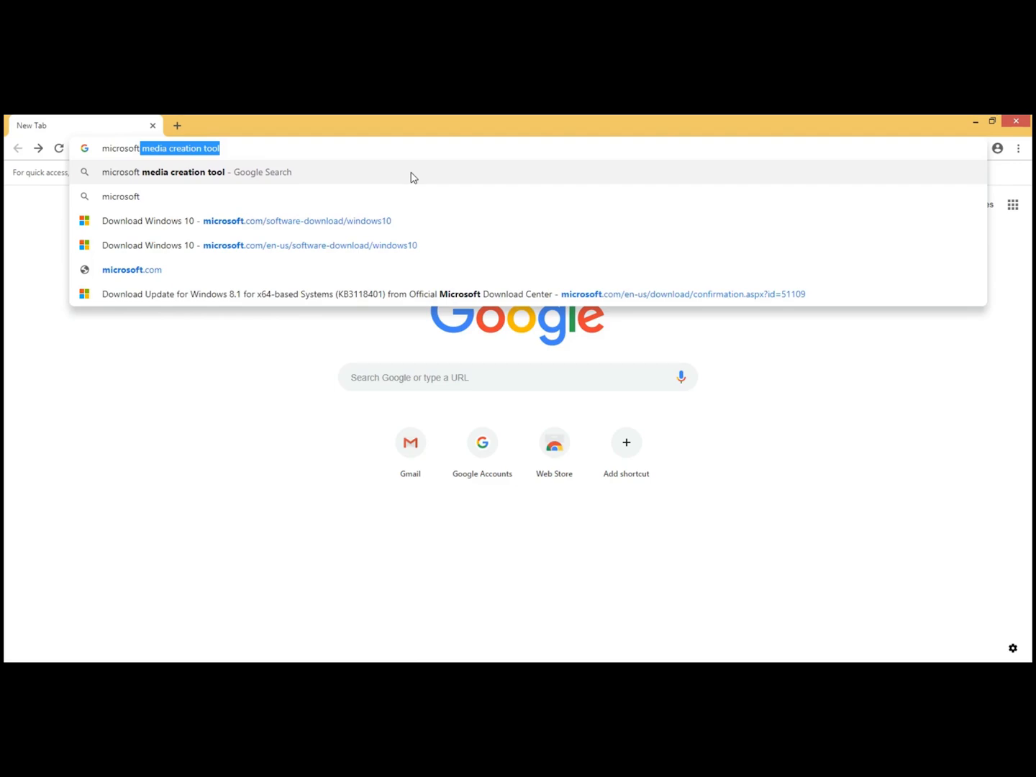
{"action": "mouse_move", "coordinate": [328, 176]}
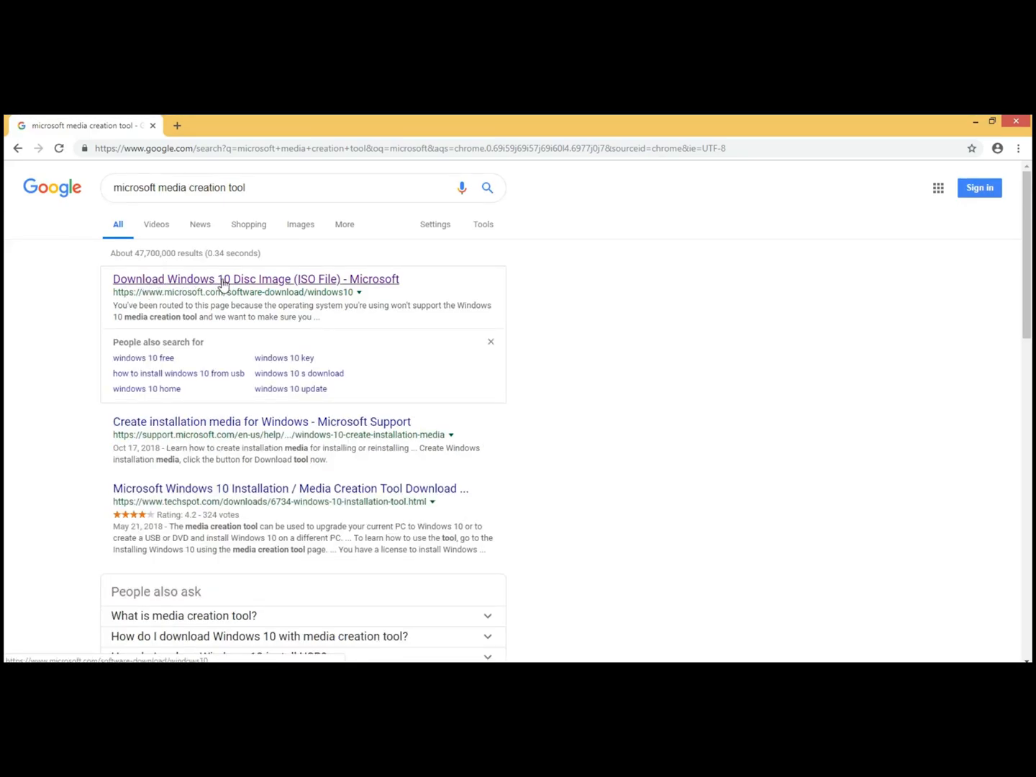
- Open the 'Download Windows 10 Disc Image (ISO File) - Microsoft' search result
{"action": "left_click", "coordinate": [256, 279]}
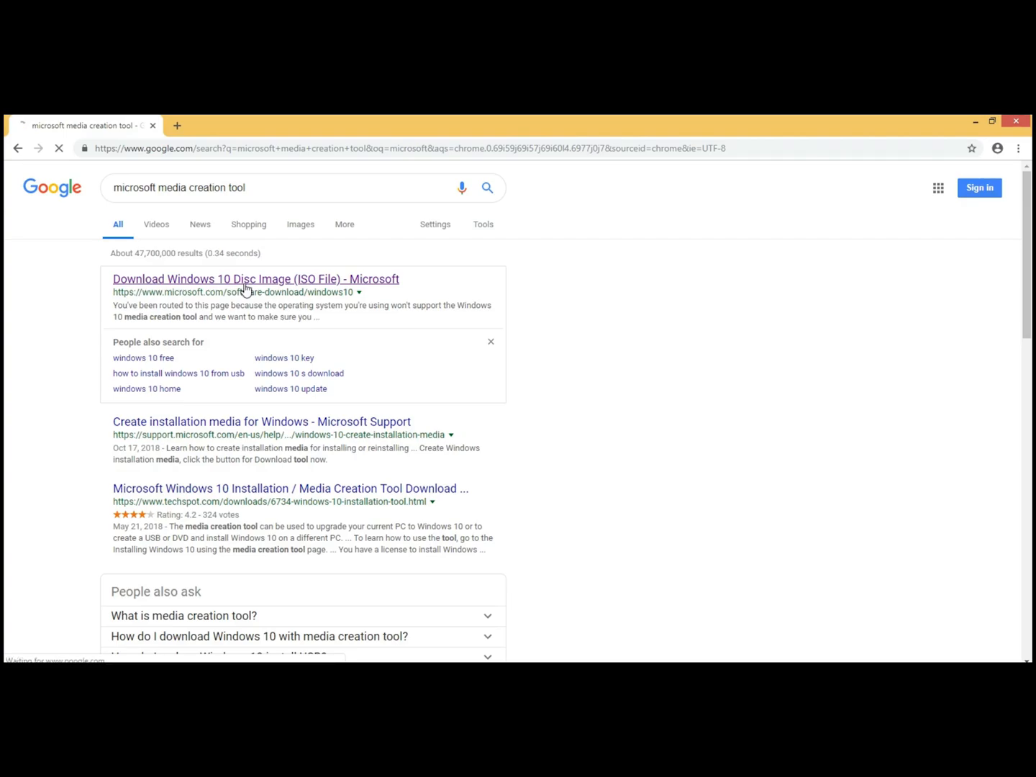
- Download the media creation tool from Microsoft's Download Windows 10 page
{"action": "left_click", "coordinate": [255, 279]}
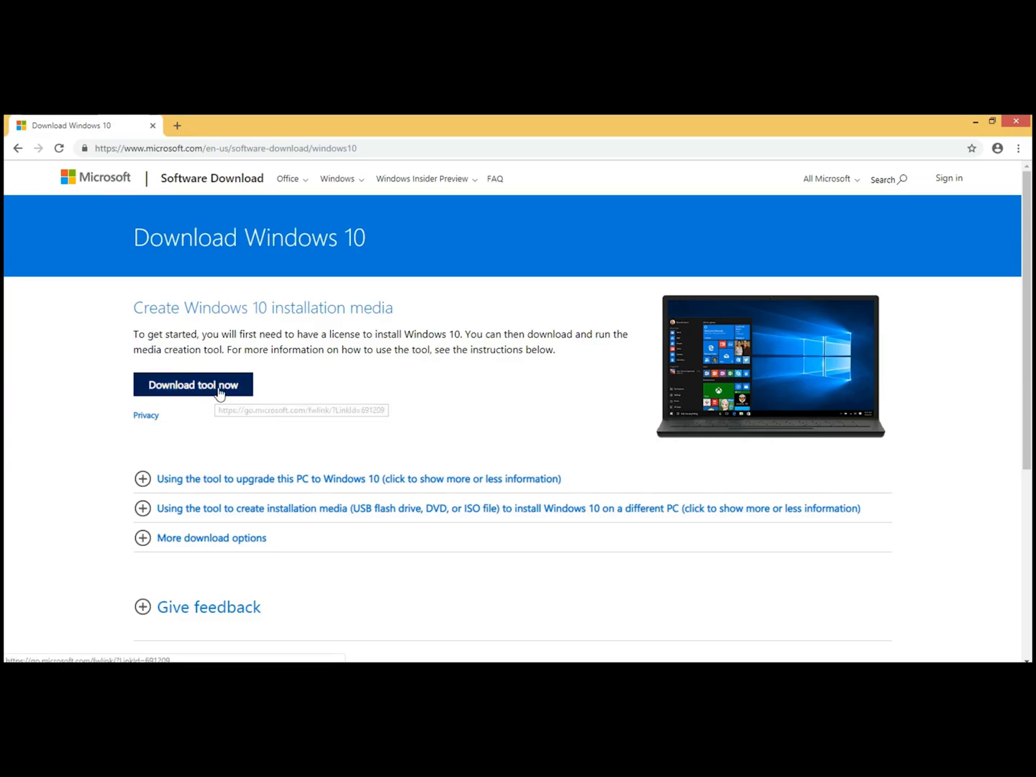
{"action": "left_click", "coordinate": [218, 386]}
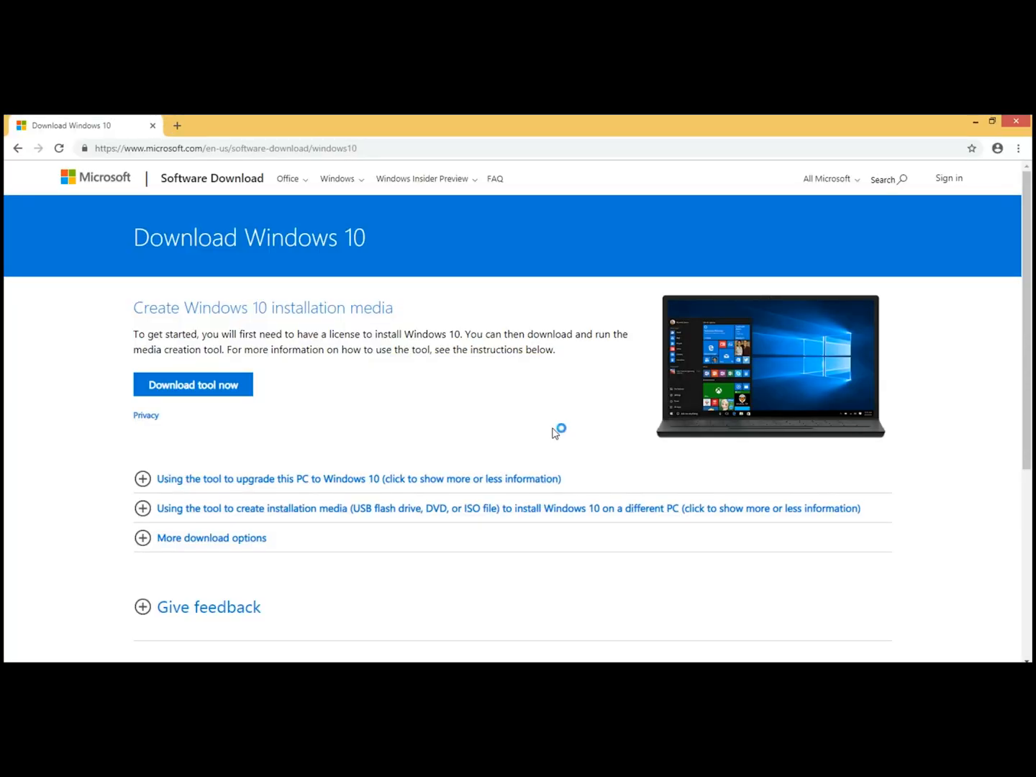
{"action": "mouse_move", "coordinate": [546, 428]}
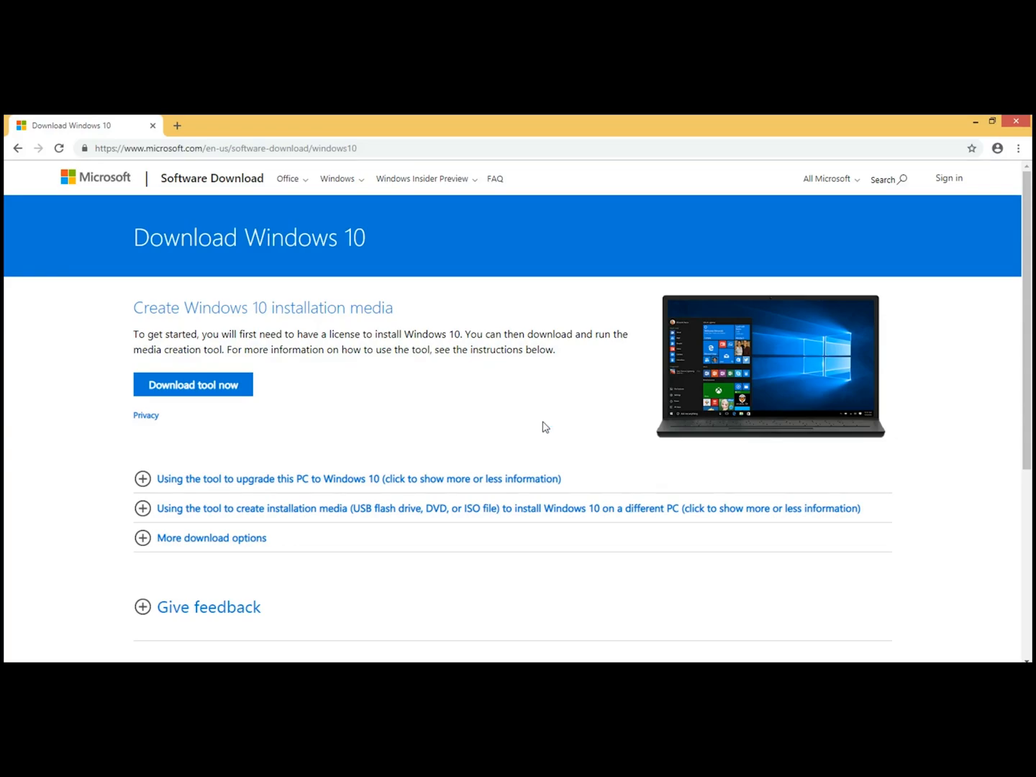
- Run the downloaded MediaCreationTool so its setup begins getting things ready
{"action": "left_click", "coordinate": [193, 386]}
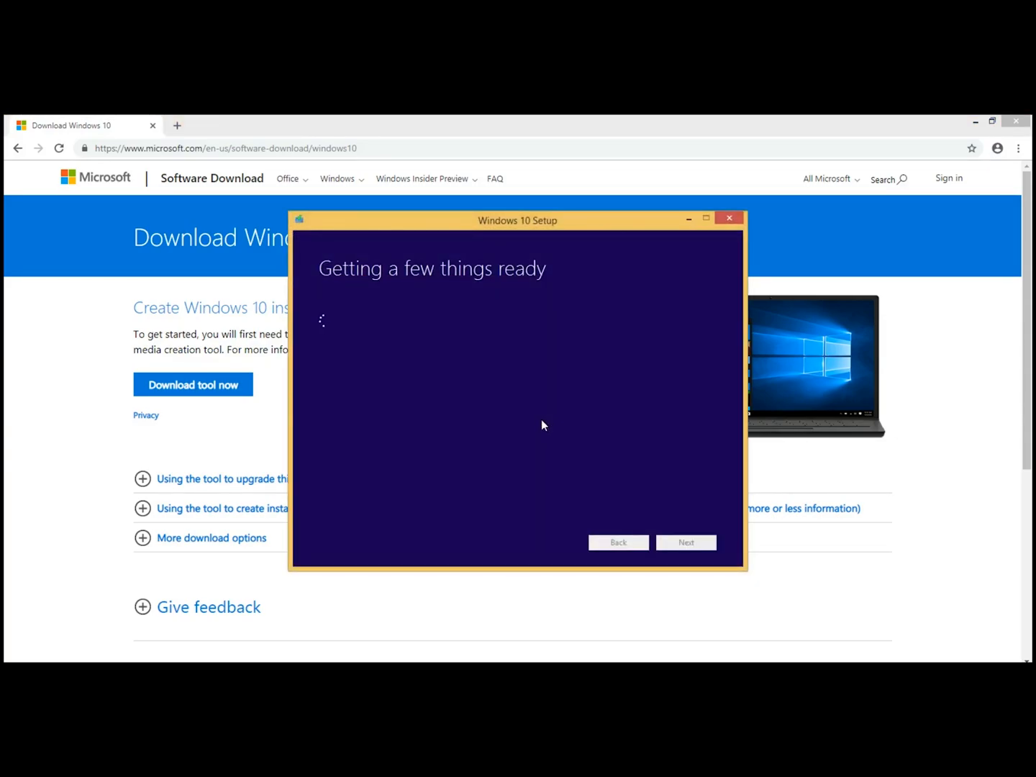
{"action": "mouse_move", "coordinate": [458, 358]}
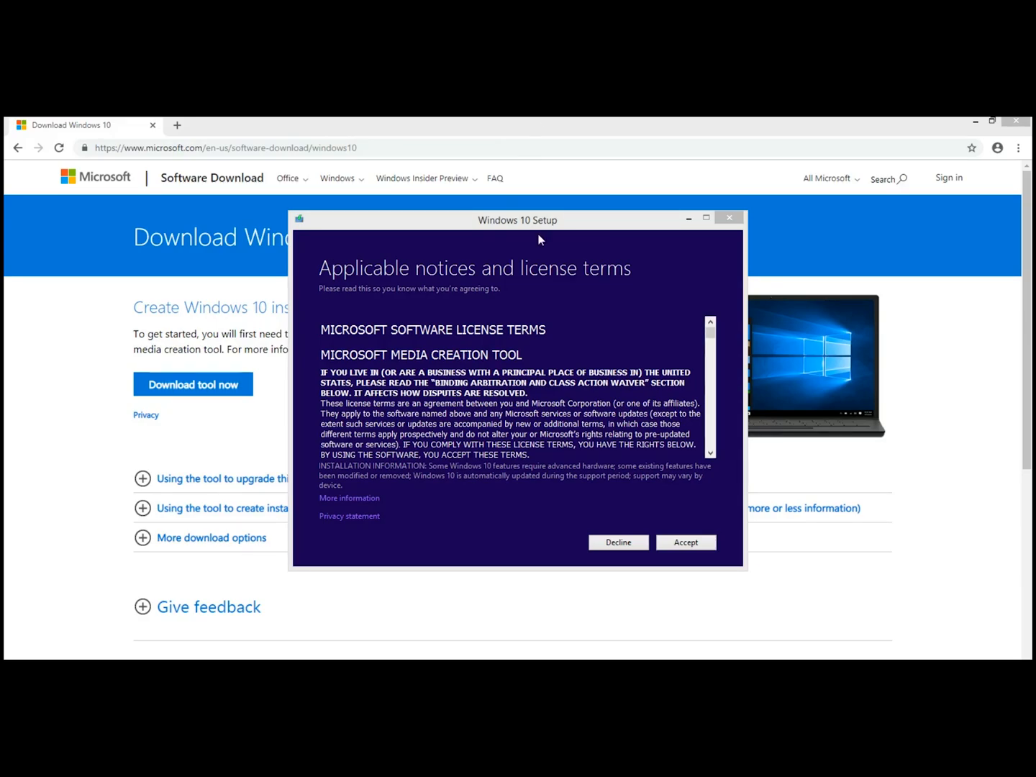
- Accept the license terms and choose creating installation media for another PC
{"action": "left_click", "coordinate": [686, 541]}
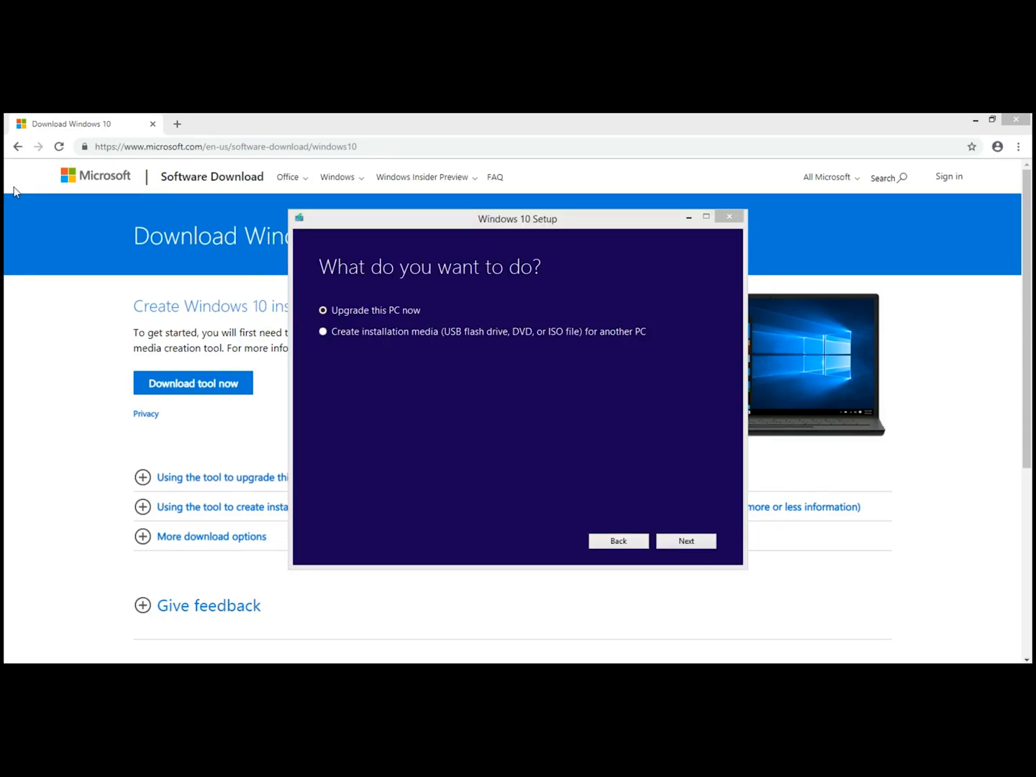
{"action": "mouse_move", "coordinate": [381, 320]}
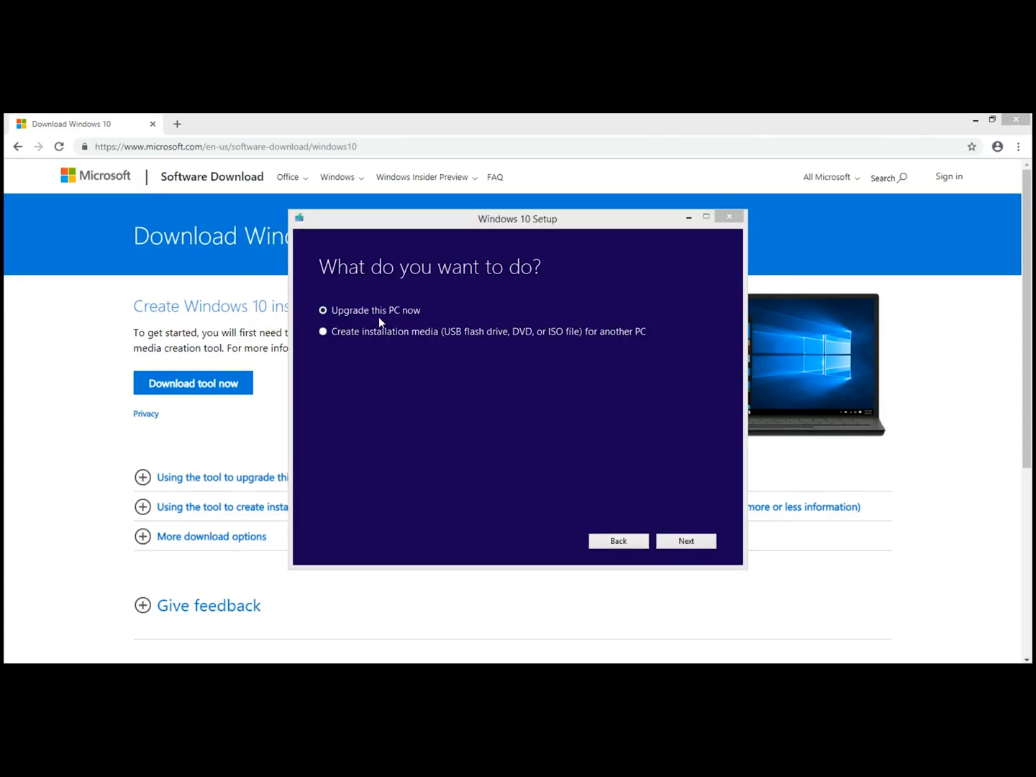
{"action": "mouse_move", "coordinate": [452, 311]}
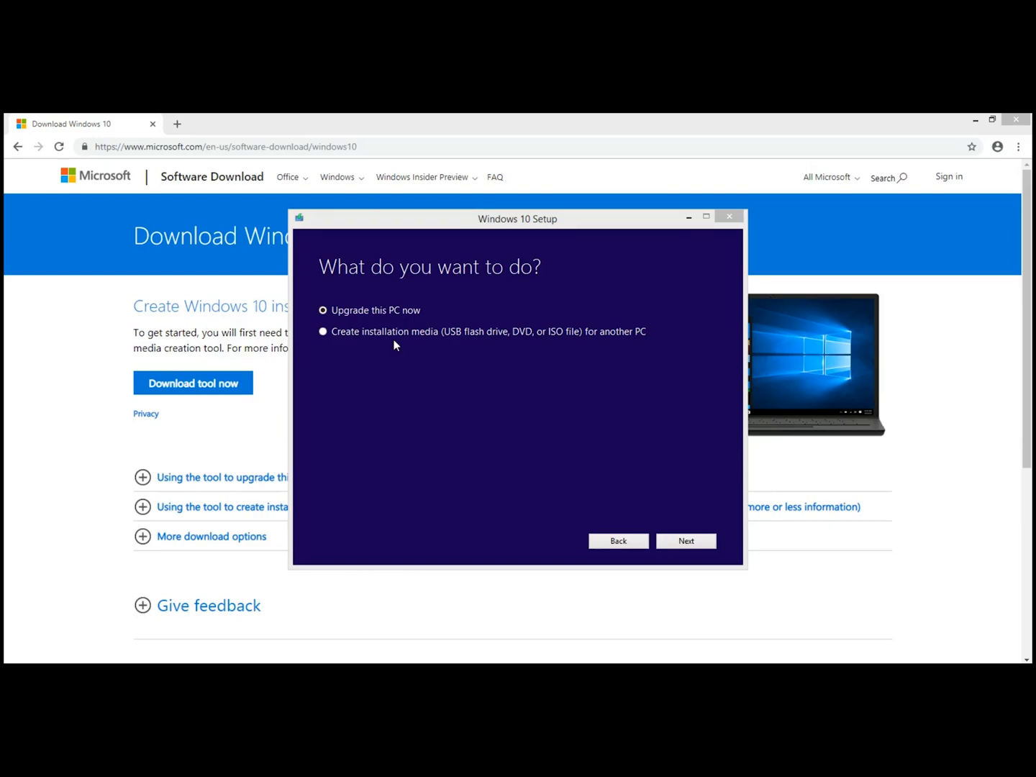
{"action": "left_click", "coordinate": [322, 331]}
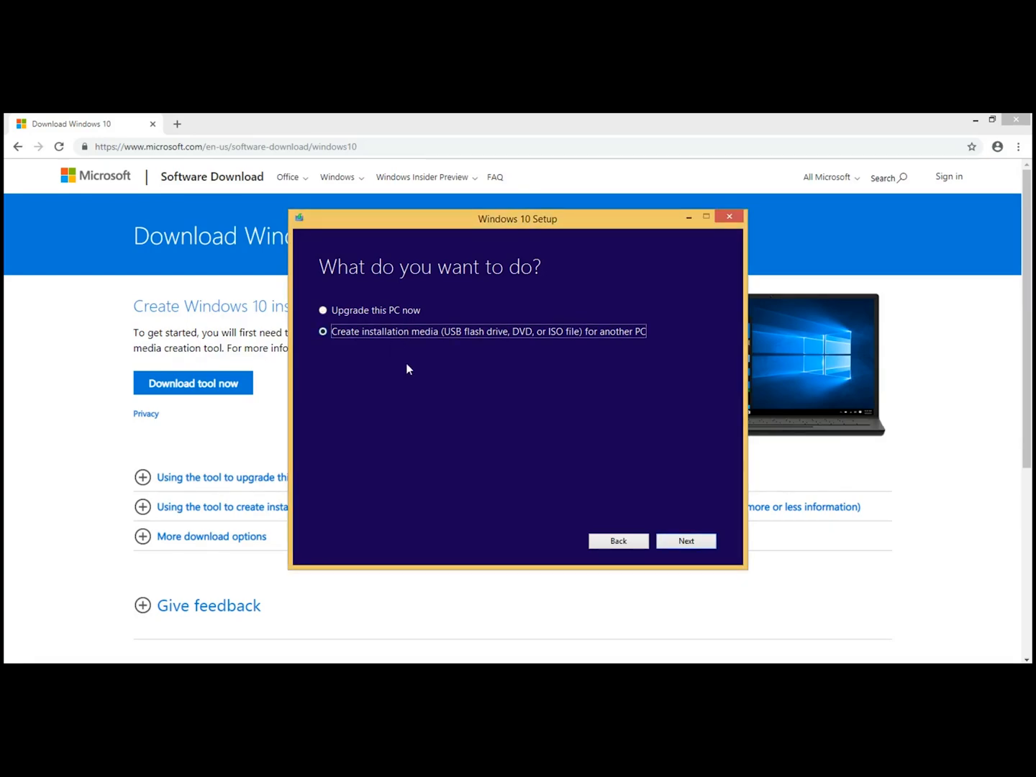
- Set Architecture to Both, keeping English (United States) and Windows 10 edition
{"action": "left_click", "coordinate": [684, 541]}
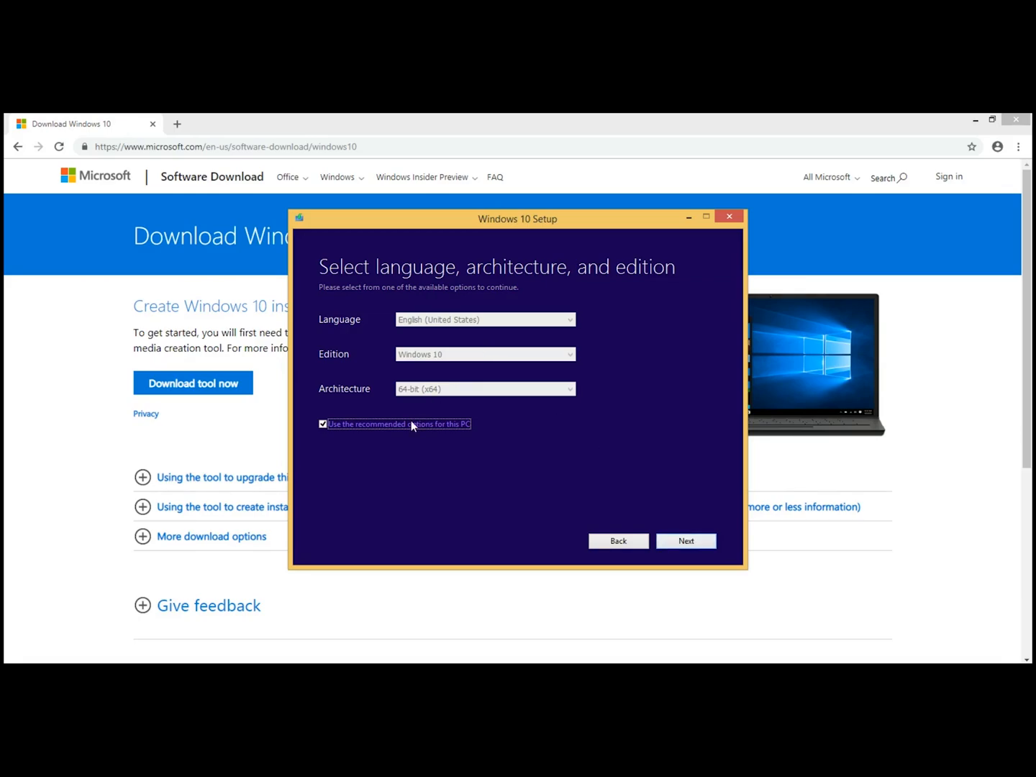
{"action": "mouse_move", "coordinate": [479, 371]}
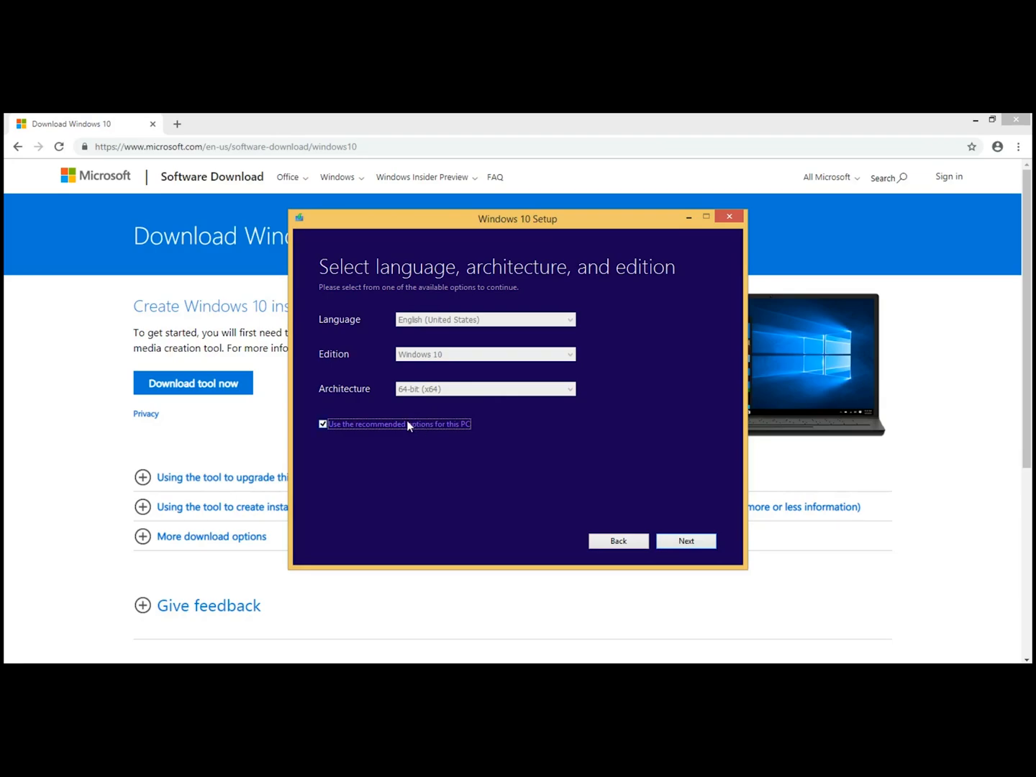
{"action": "left_click", "coordinate": [485, 389]}
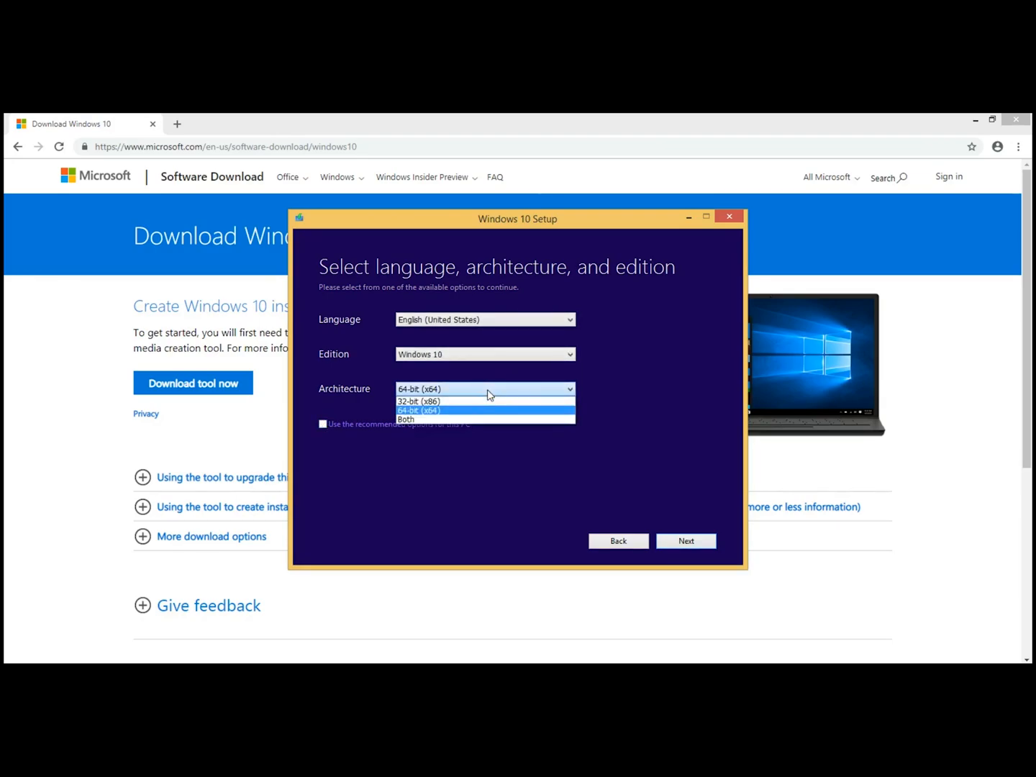
{"action": "mouse_move", "coordinate": [453, 420]}
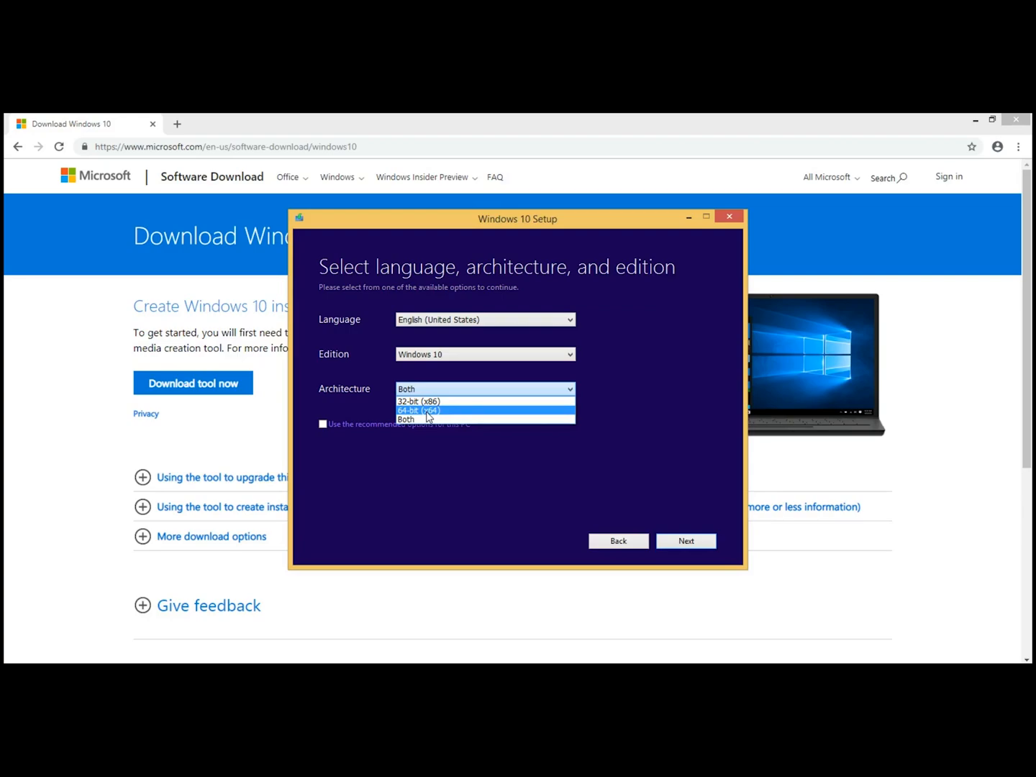
{"action": "mouse_move", "coordinate": [429, 411]}
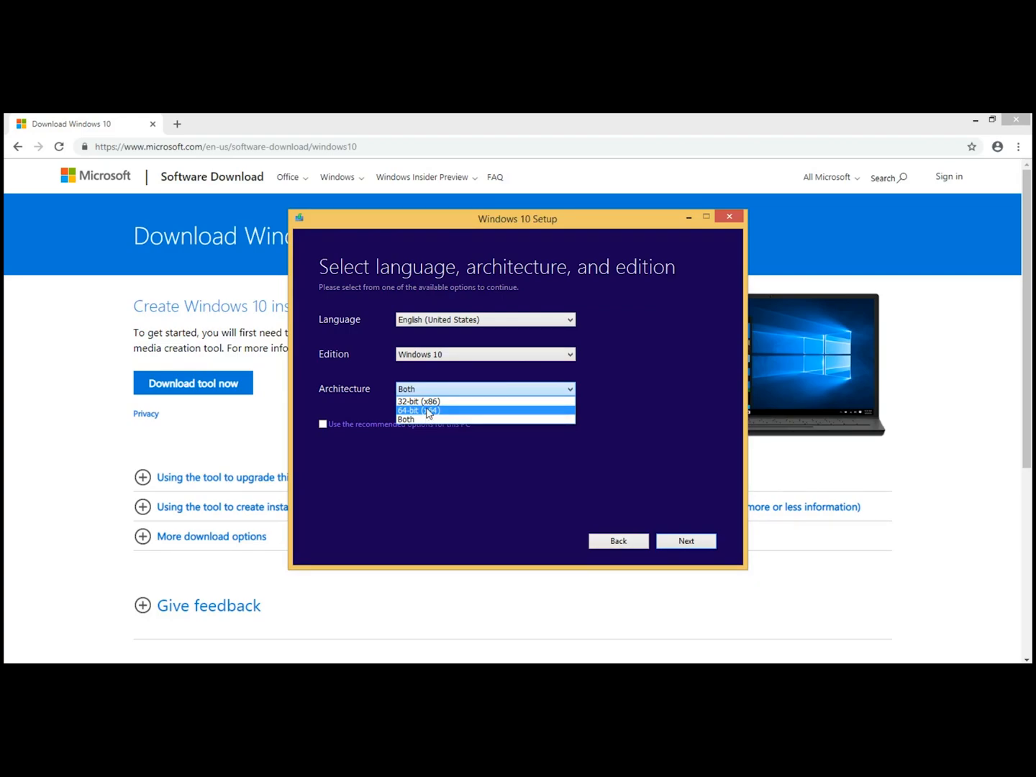
{"action": "mouse_move", "coordinate": [420, 400]}
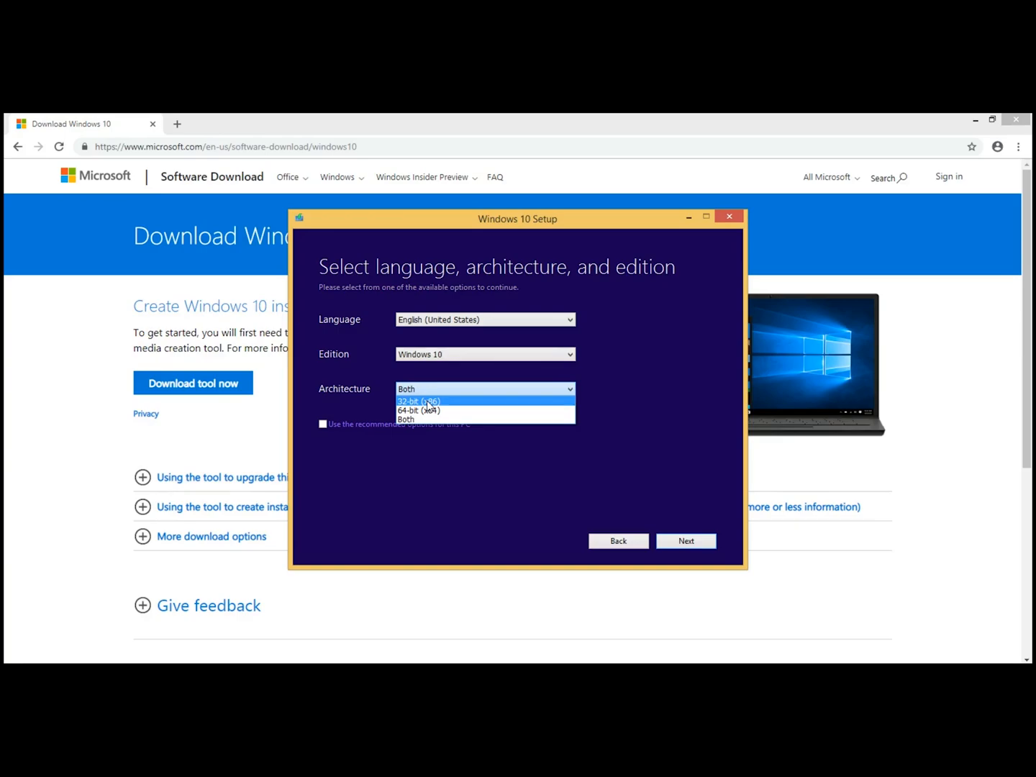
{"action": "mouse_move", "coordinate": [426, 411]}
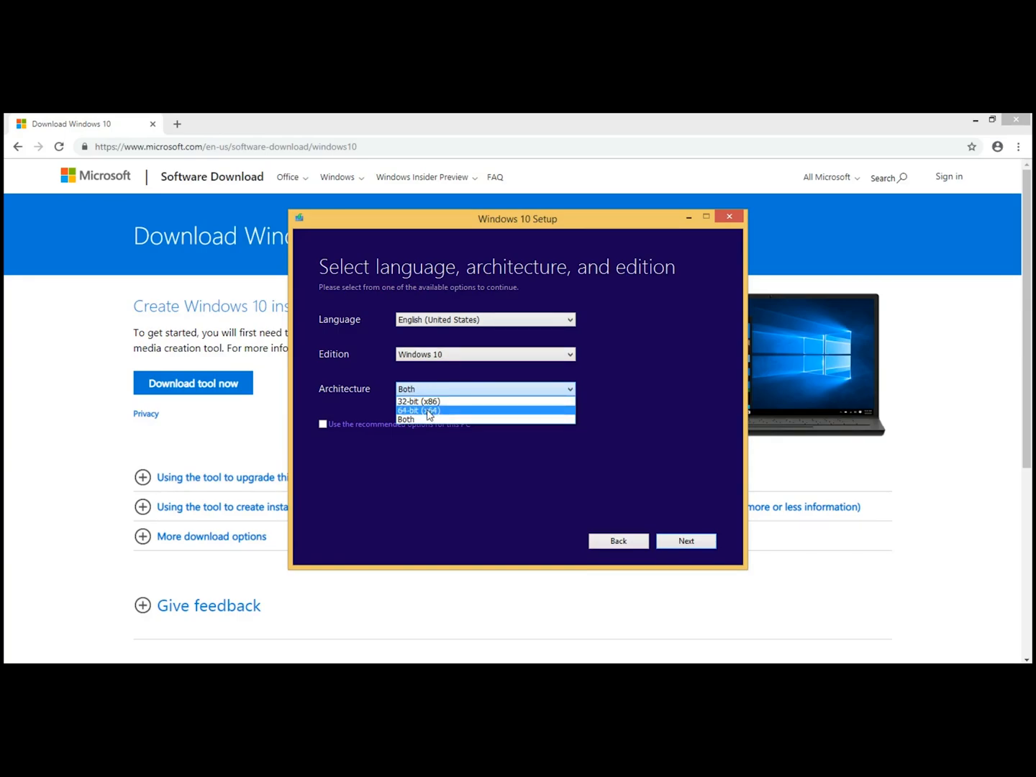
{"action": "mouse_move", "coordinate": [420, 400]}
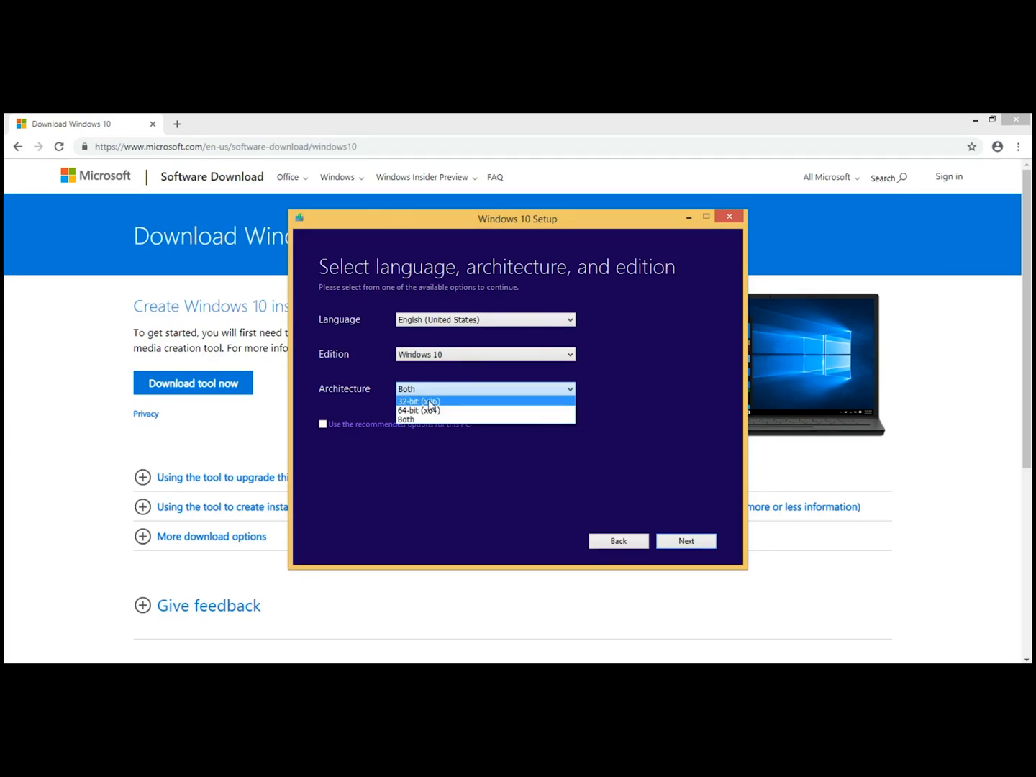
{"action": "mouse_move", "coordinate": [426, 411]}
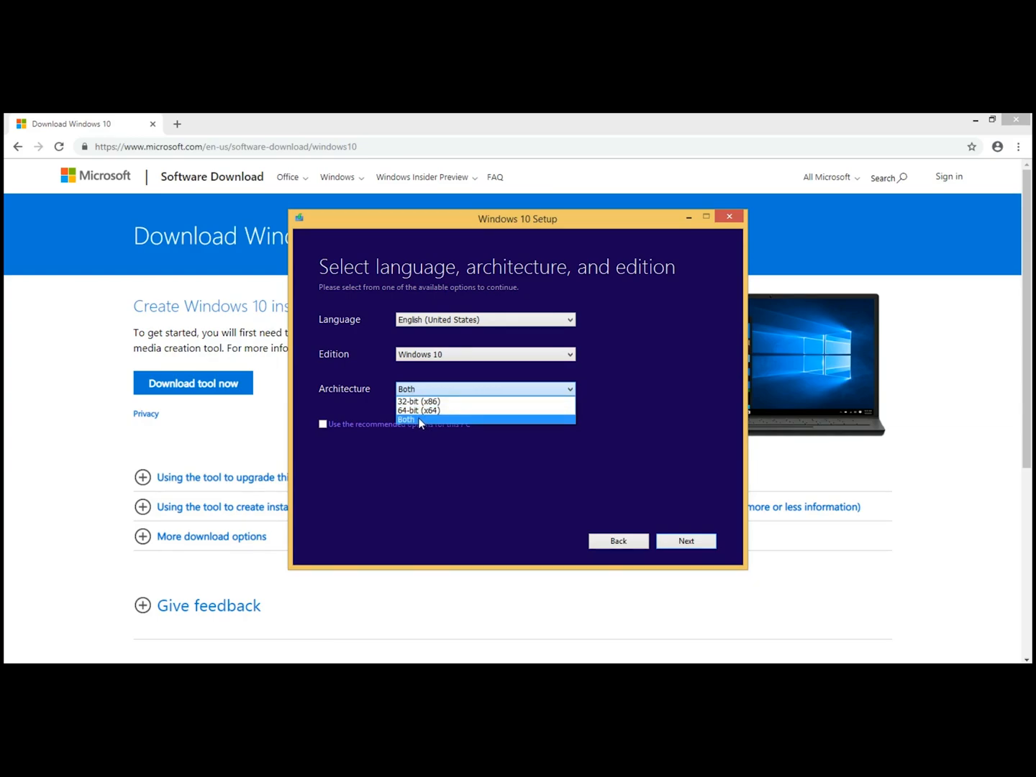
{"action": "left_click", "coordinate": [407, 419]}
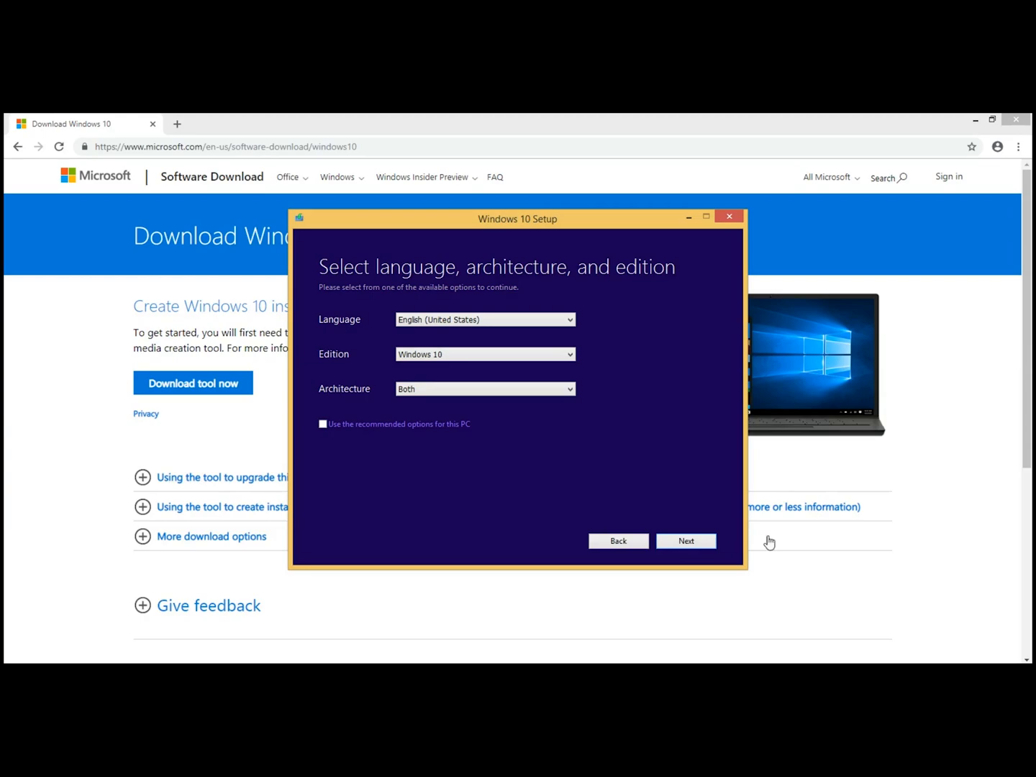
- Choose USB flash drive as the media and proceed to the drive list showing E: (No Label)
{"action": "left_click", "coordinate": [685, 541]}
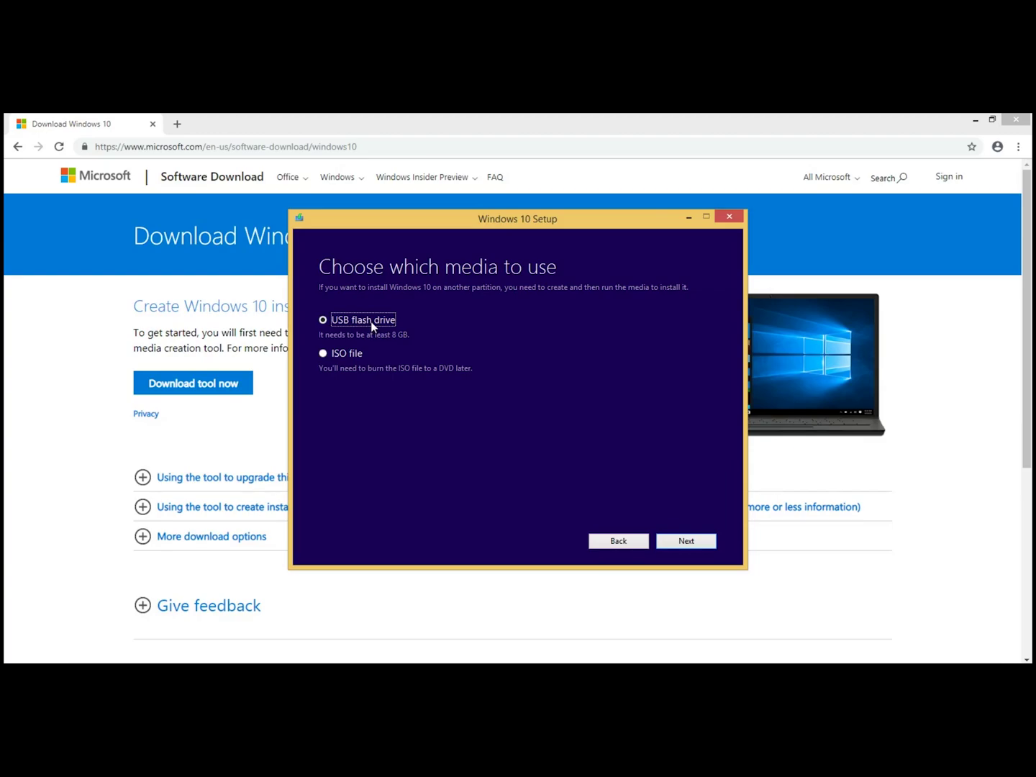
{"action": "mouse_move", "coordinate": [377, 343]}
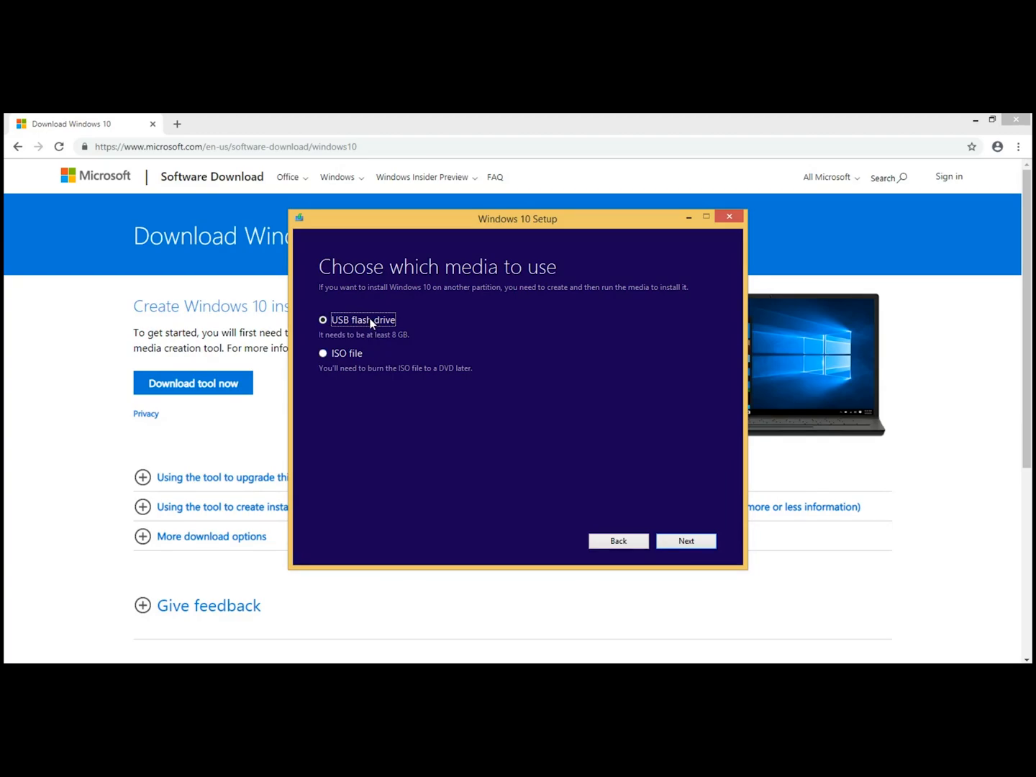
{"action": "left_click", "coordinate": [686, 541]}
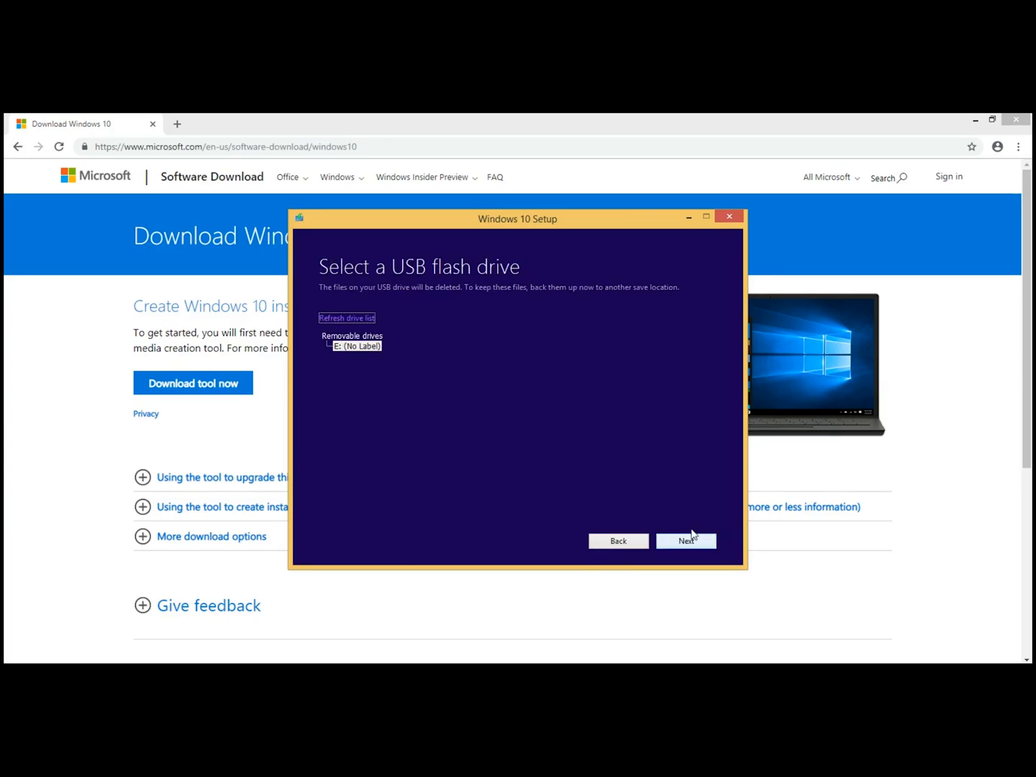
{"action": "mouse_move", "coordinate": [432, 423]}
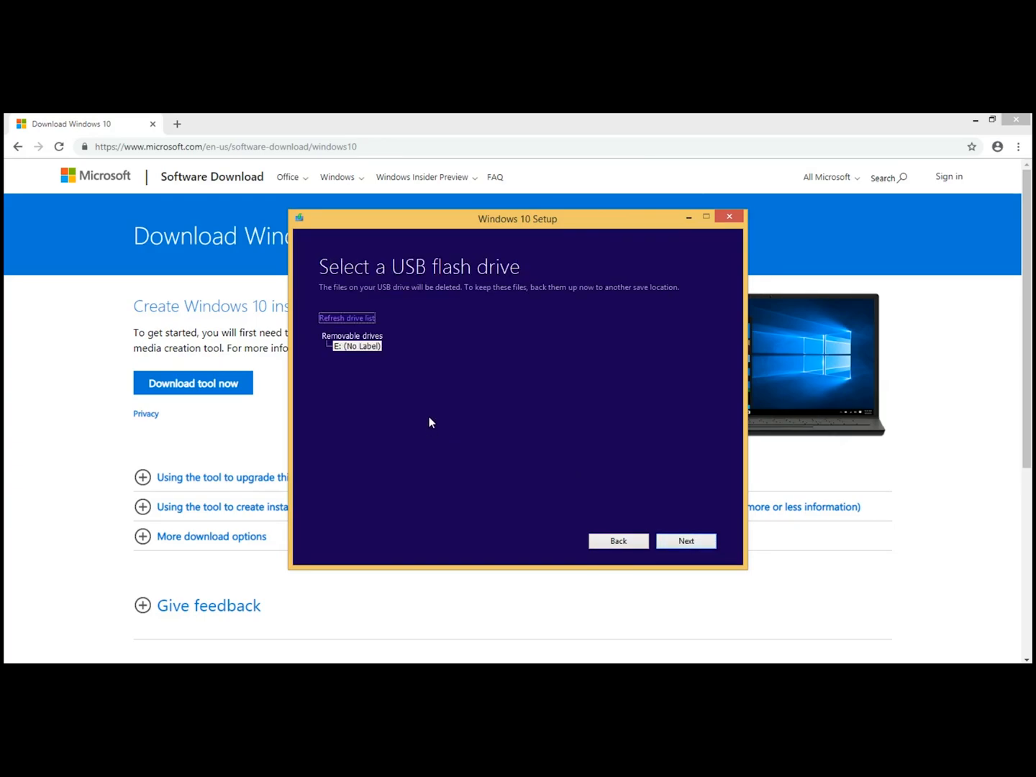
{"action": "mouse_move", "coordinate": [426, 423]}
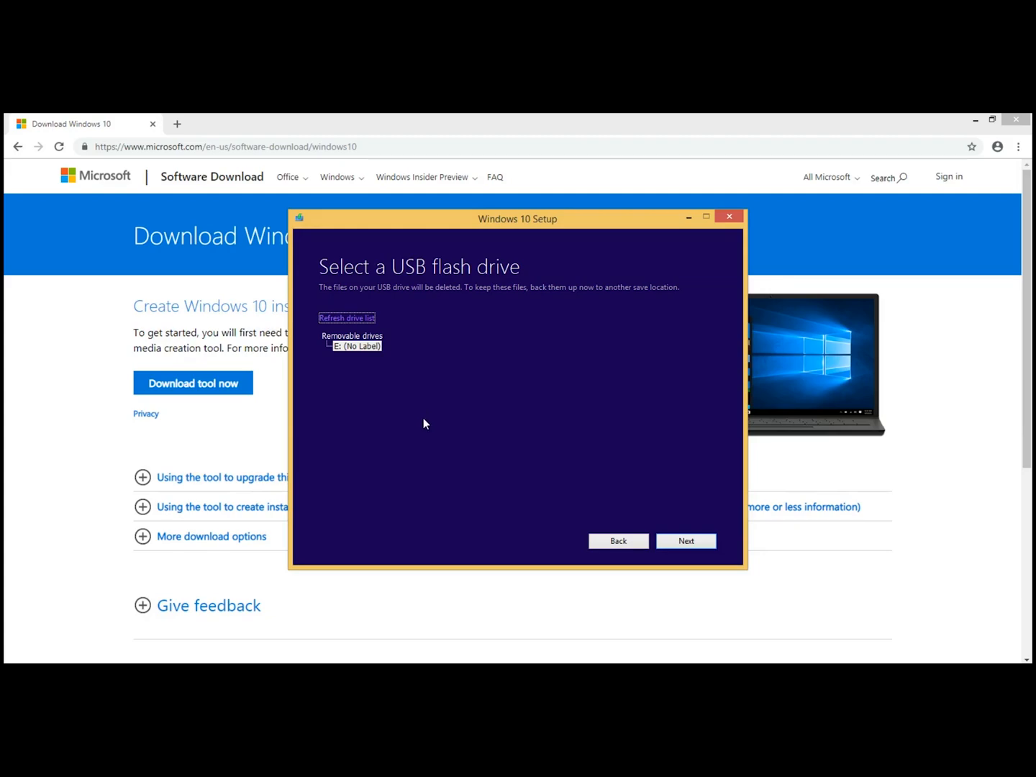
{"action": "mouse_move", "coordinate": [342, 360]}
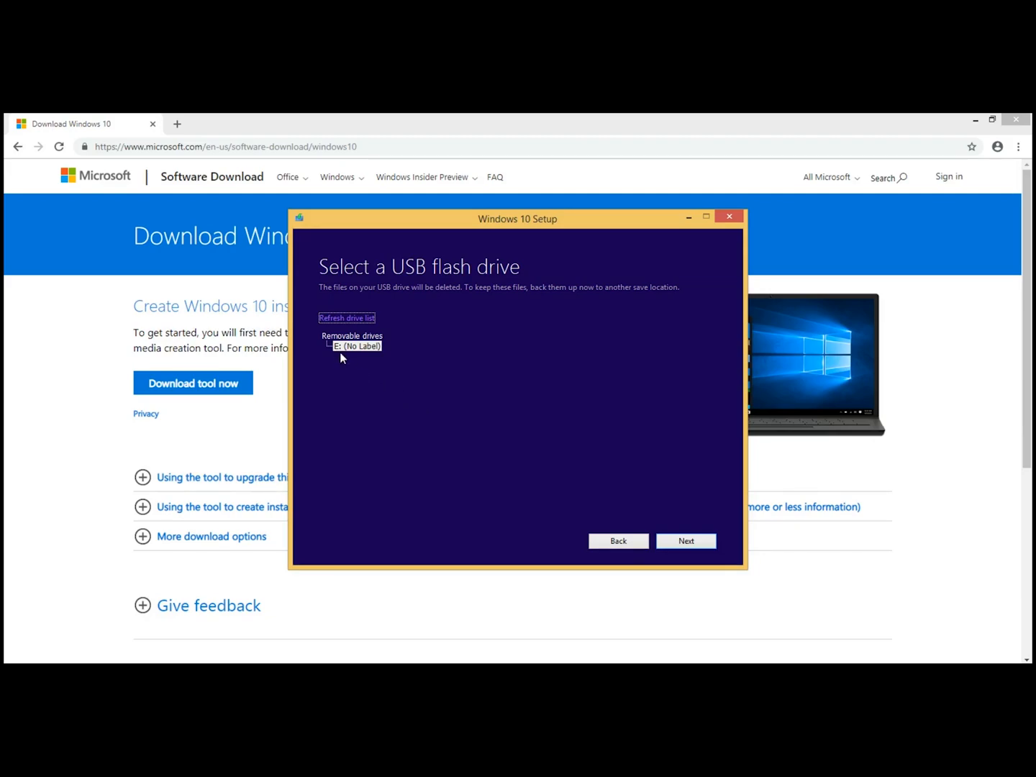
{"action": "mouse_move", "coordinate": [705, 555]}
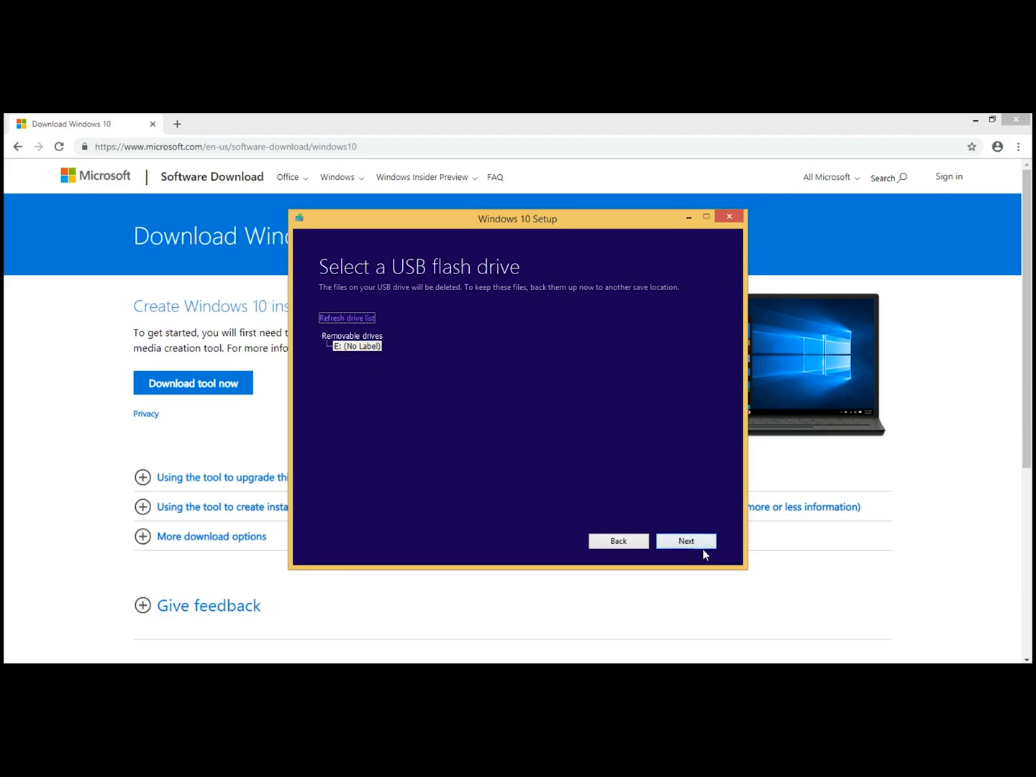
- Start downloading Windows 10 onto the E: flash drive
{"action": "left_click", "coordinate": [684, 541]}
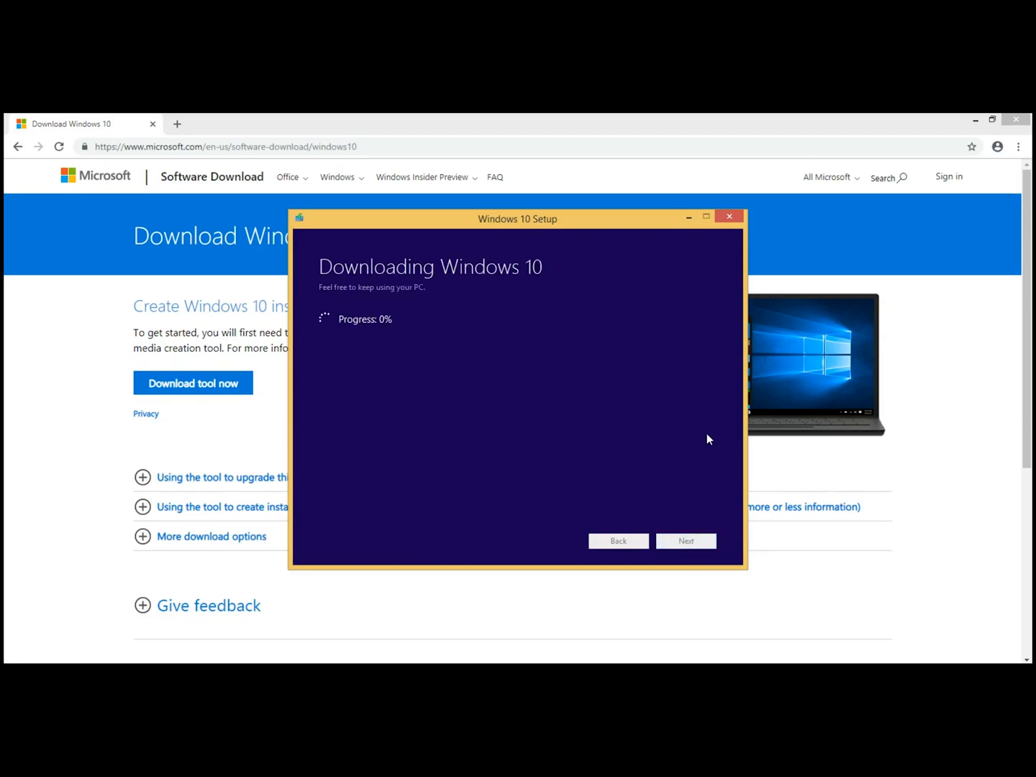
{"action": "mouse_move", "coordinate": [717, 427]}
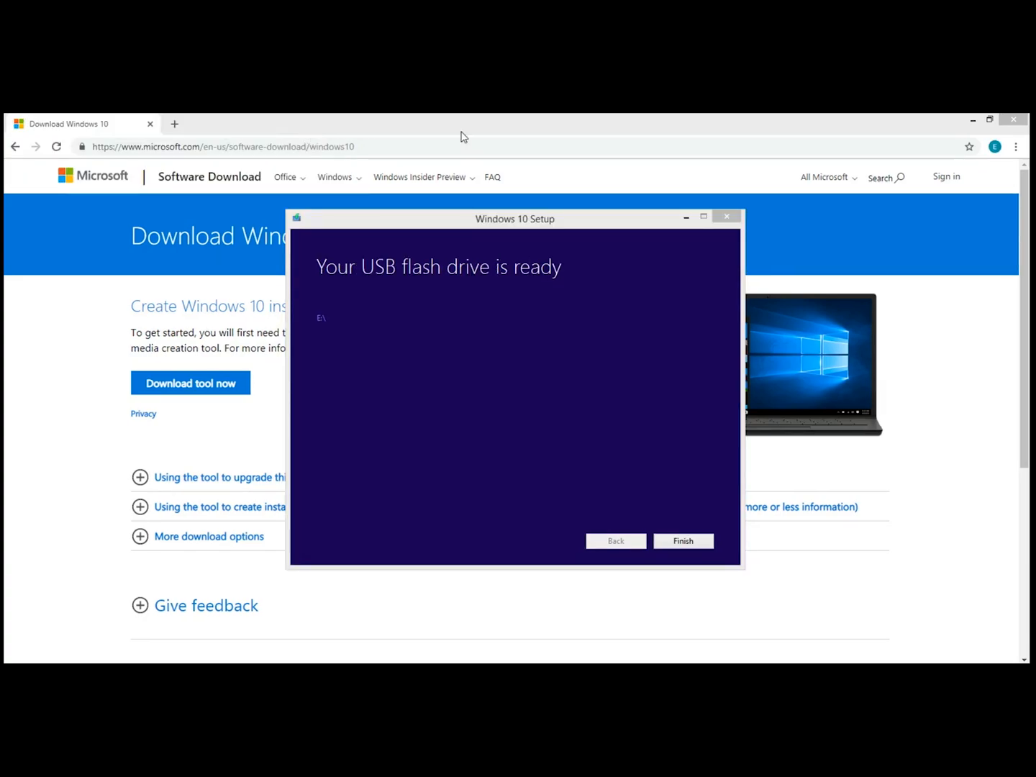
{"action": "mouse_move", "coordinate": [706, 135]}
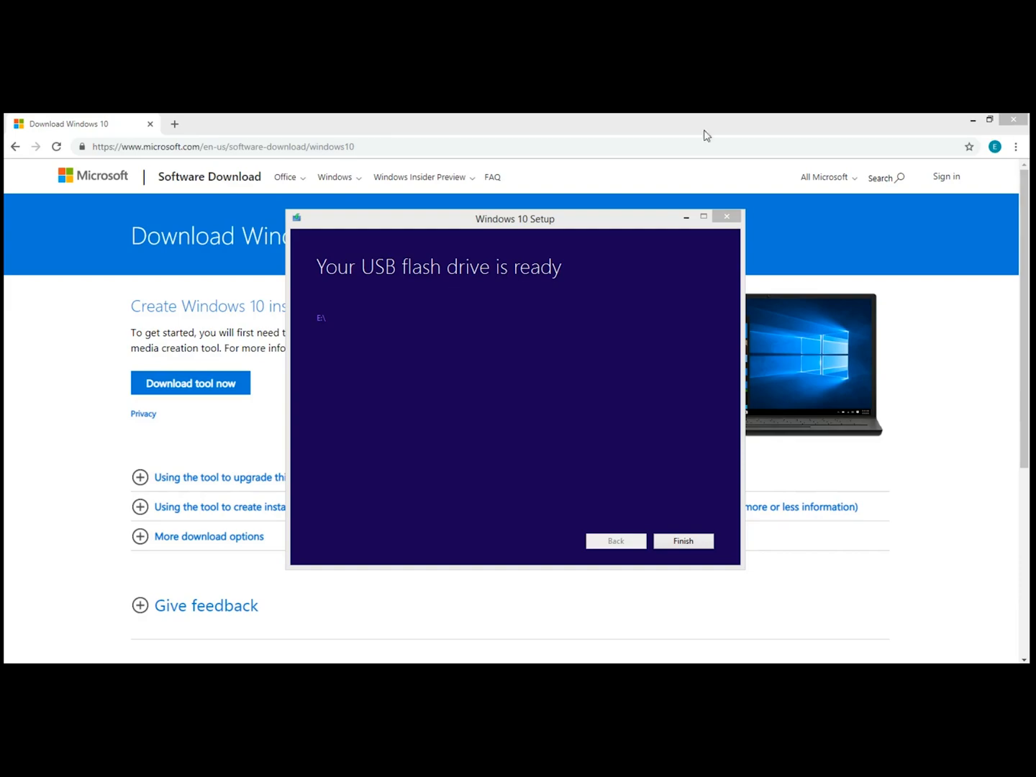
{"action": "mouse_move", "coordinate": [582, 307]}
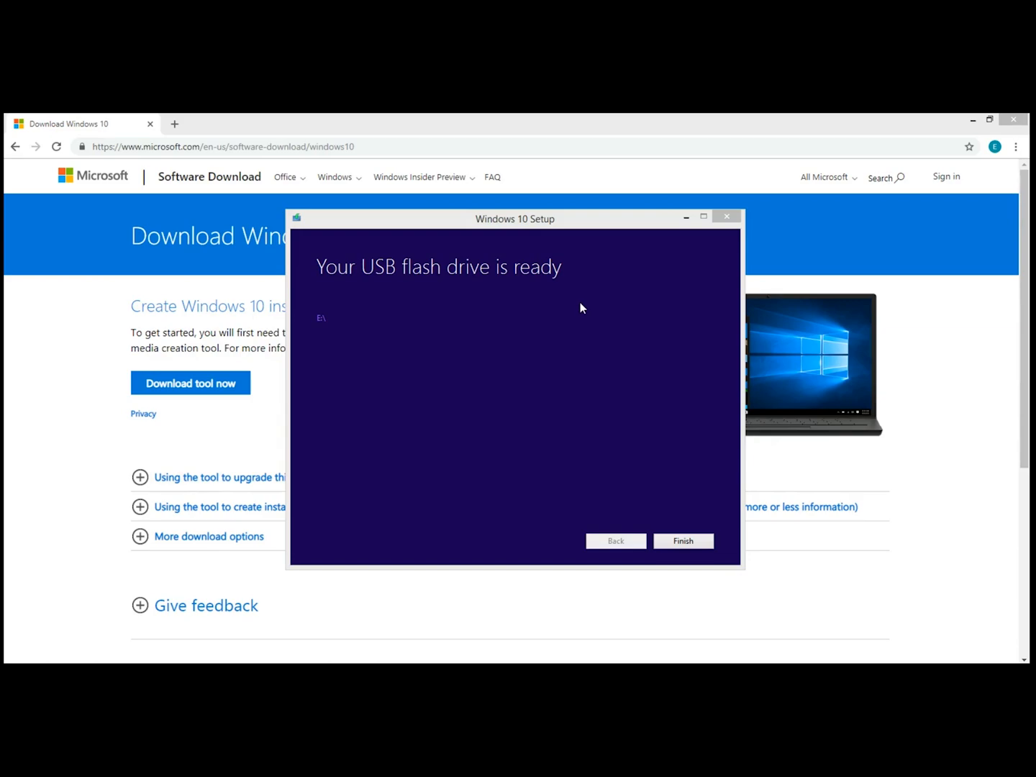
{"action": "mouse_move", "coordinate": [577, 305]}
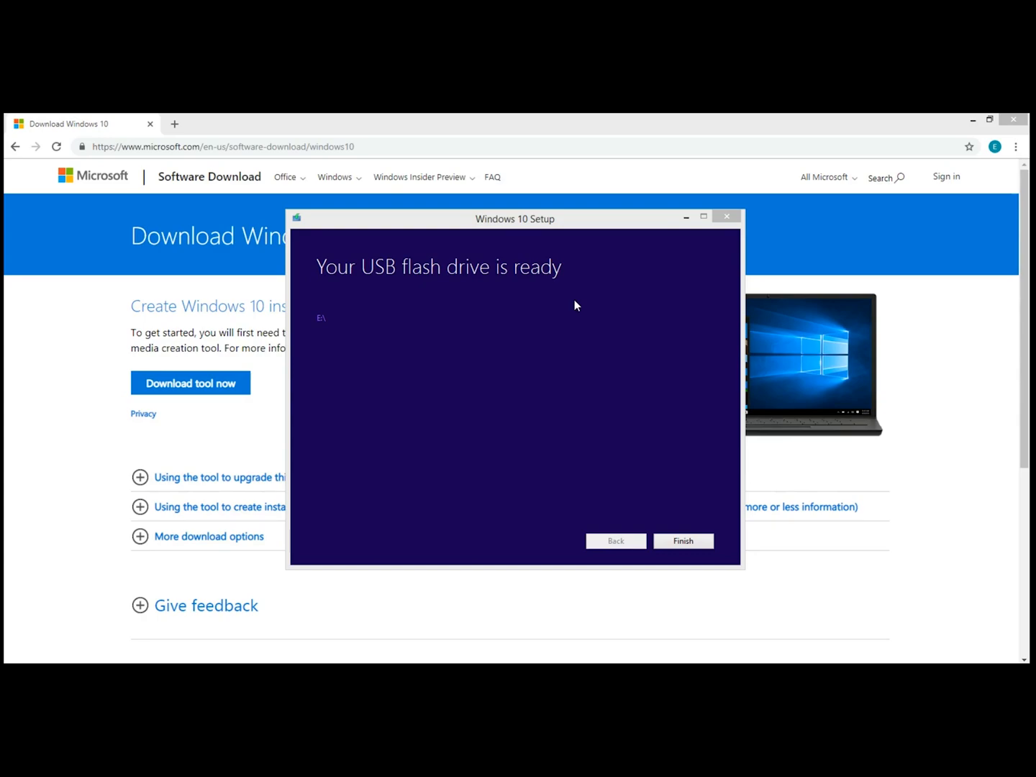
{"action": "mouse_move", "coordinate": [528, 394]}
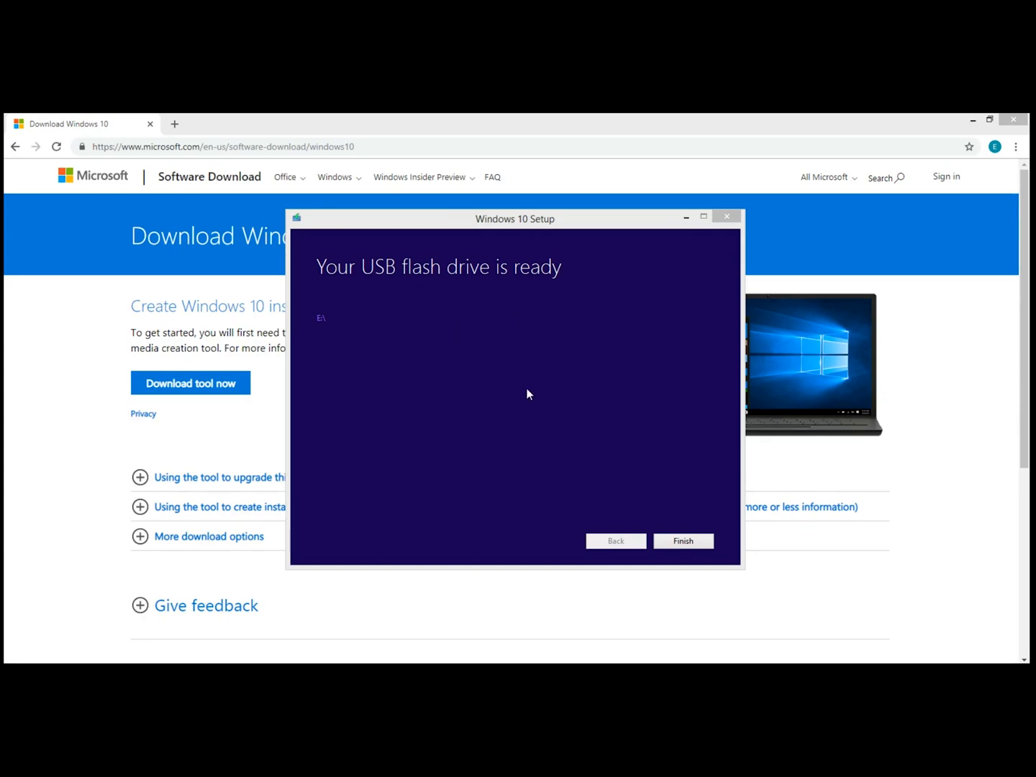
- Finish and close the media creation tool after the E: drive is ready
{"action": "left_click", "coordinate": [682, 541]}
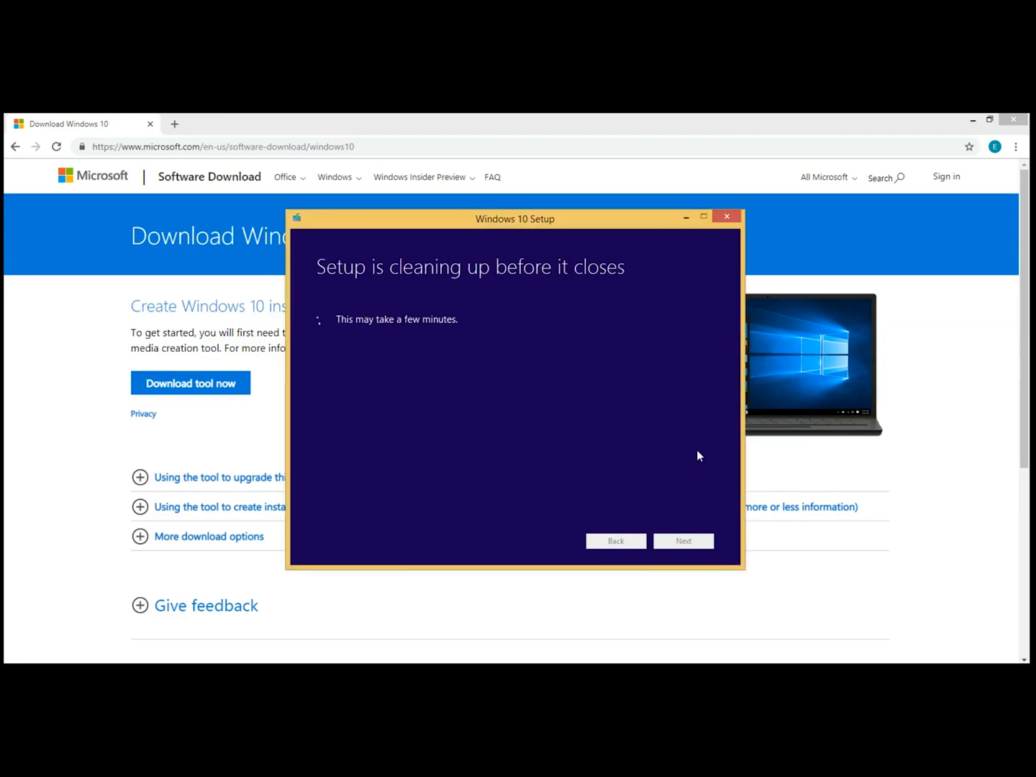
{"action": "mouse_move", "coordinate": [734, 432]}
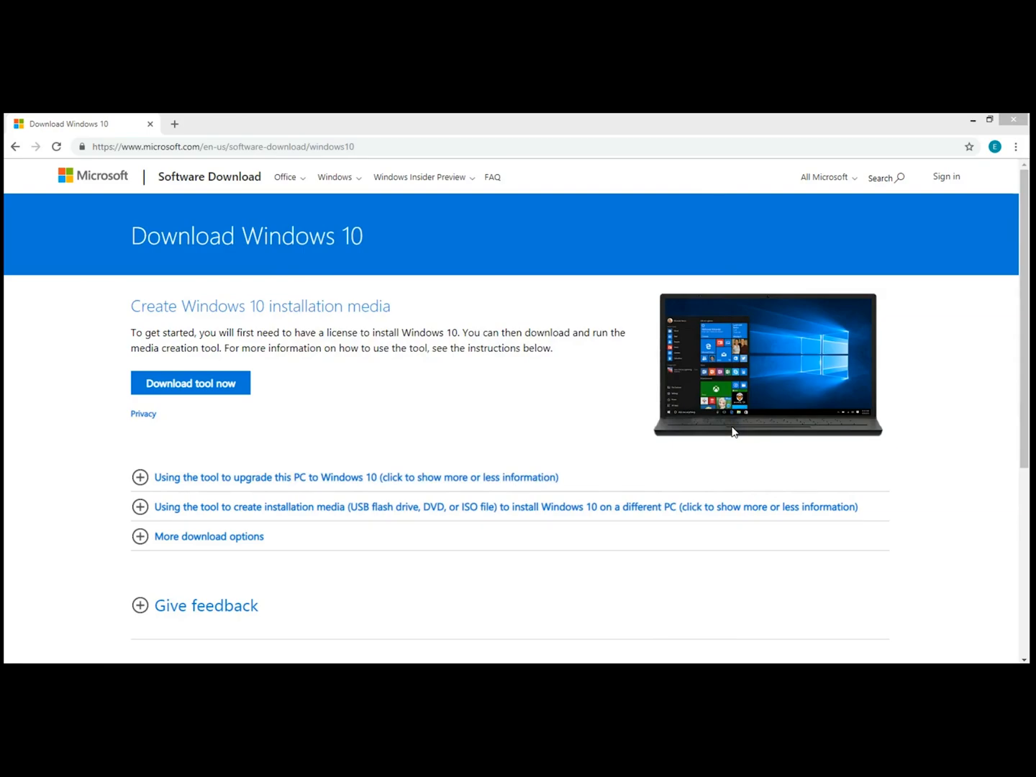
{"action": "mouse_move", "coordinate": [711, 443]}
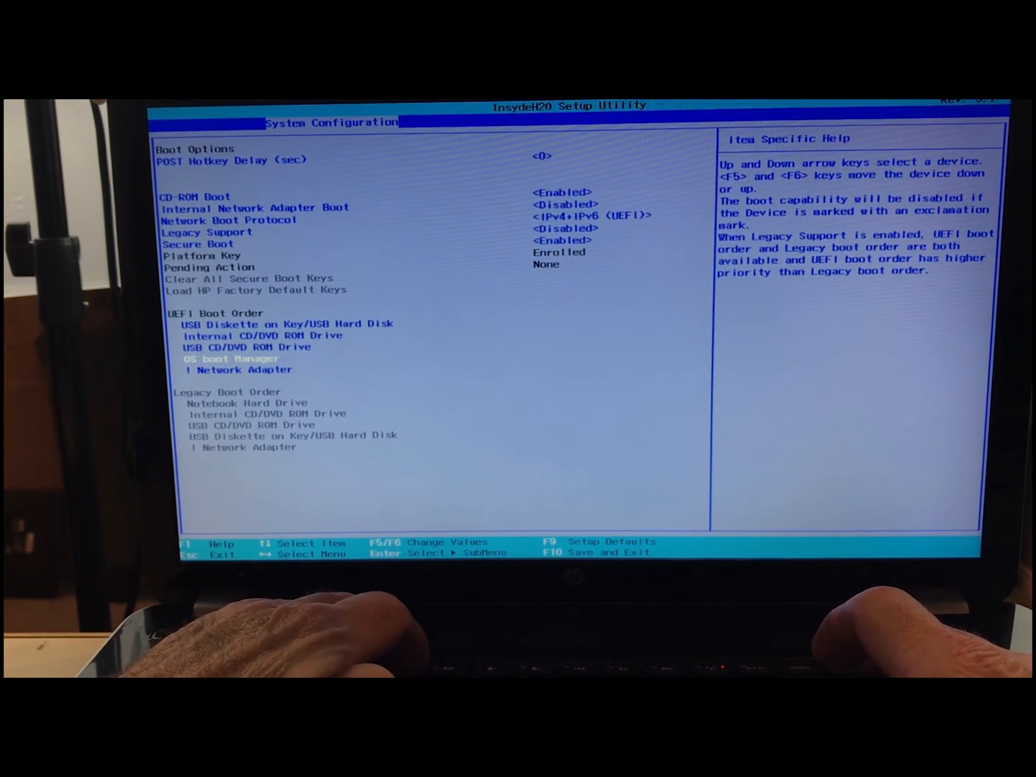
- Reorder UEFI boot so USB storage is first and OS boot Manager second, then save with F10
{"action": "key", "text": "F5"}
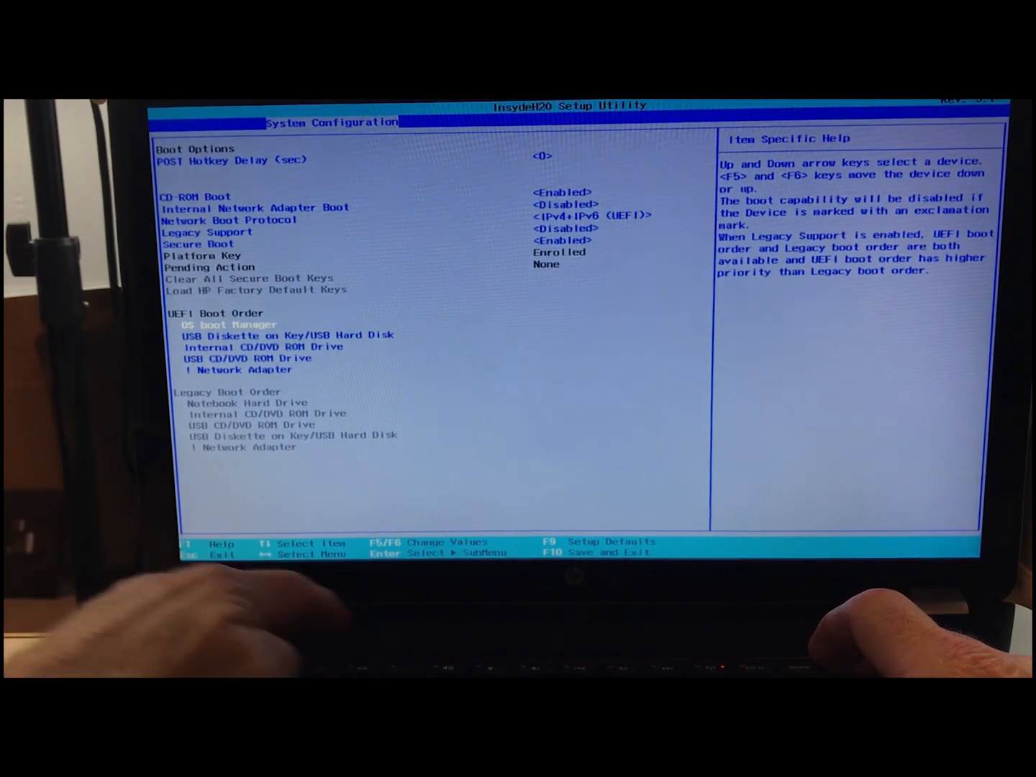
{"action": "key", "text": "Down"}
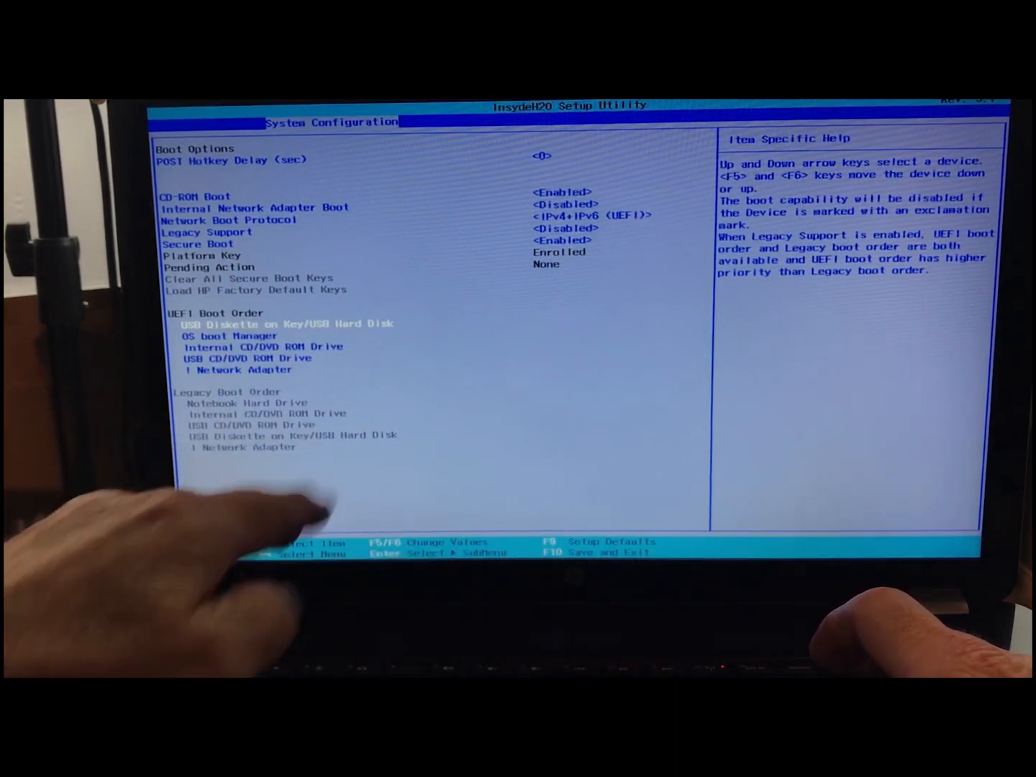
{"action": "key", "text": "F10"}
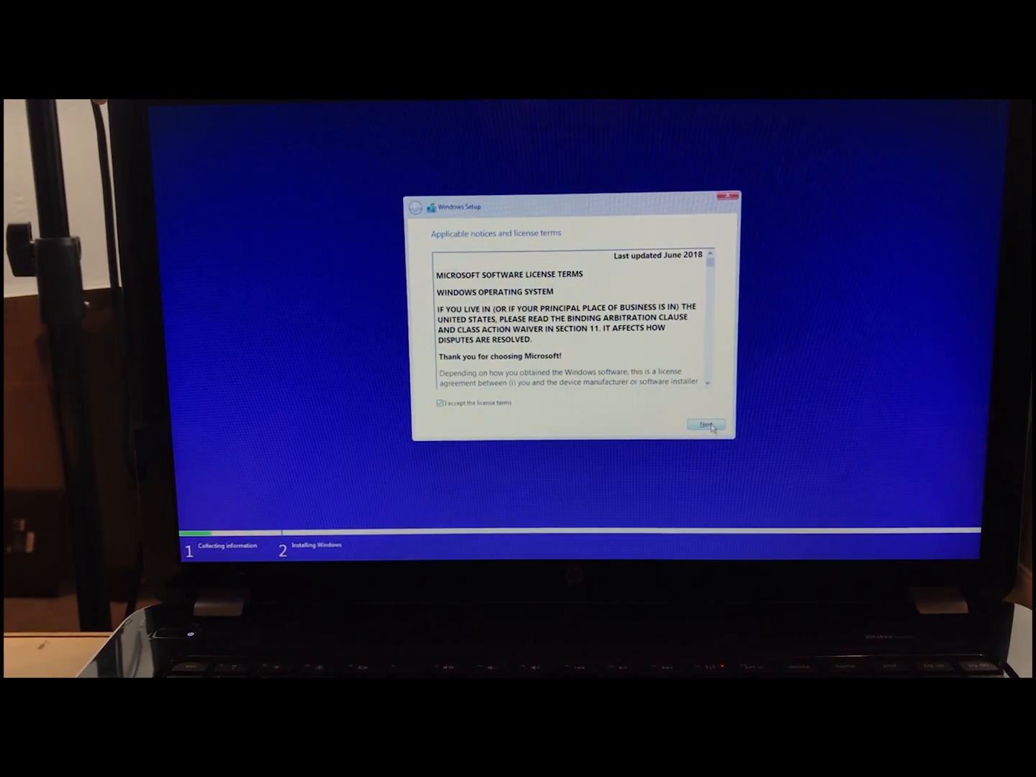
- Proceed past the accepted license terms to the install-location screen
{"action": "left_click", "coordinate": [705, 423]}
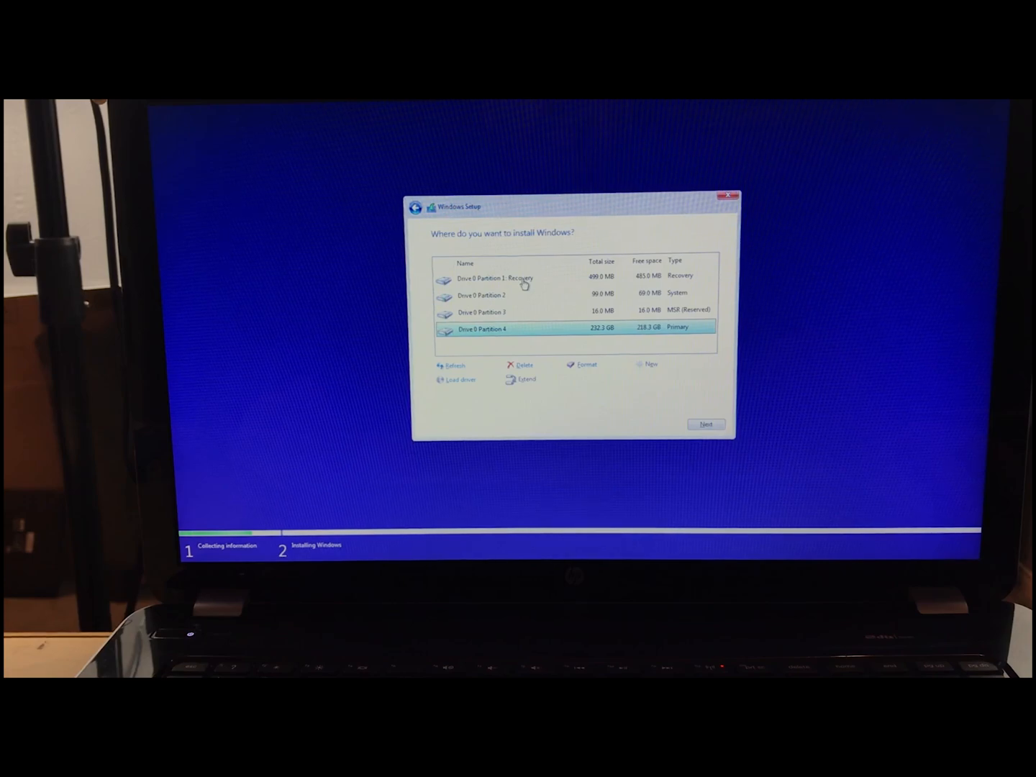
- Delete the Recovery partition and the next manufacturer partition on Drive 0, confirming each data-loss warning
{"action": "left_click", "coordinate": [521, 366]}
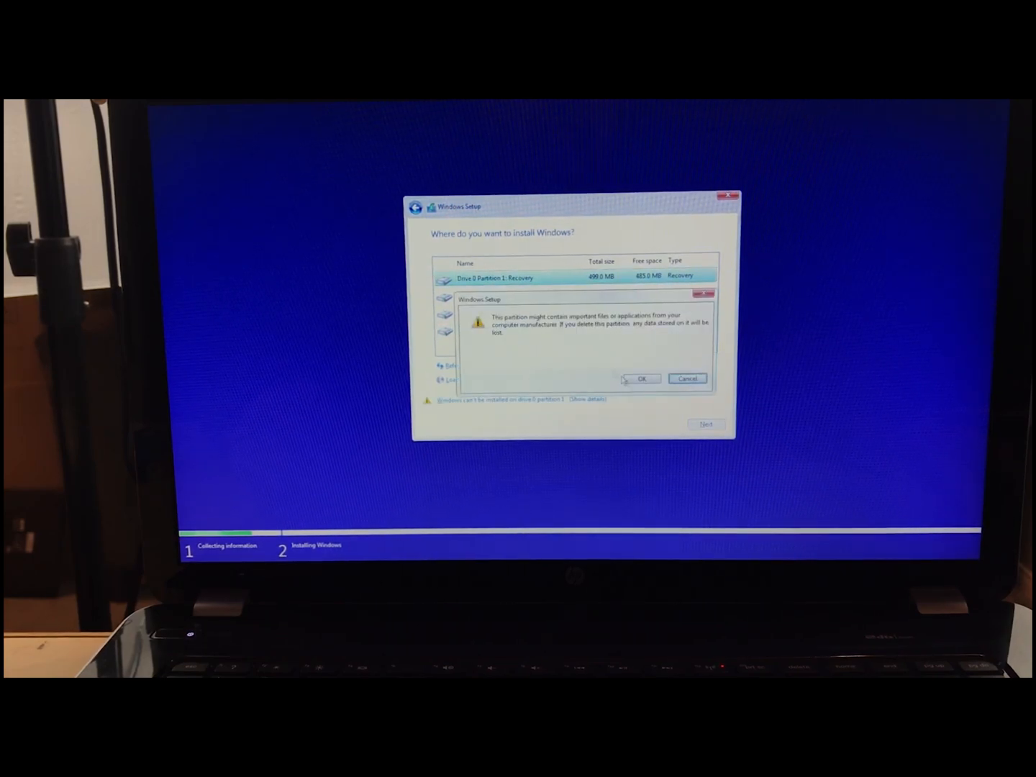
{"action": "left_click", "coordinate": [642, 378]}
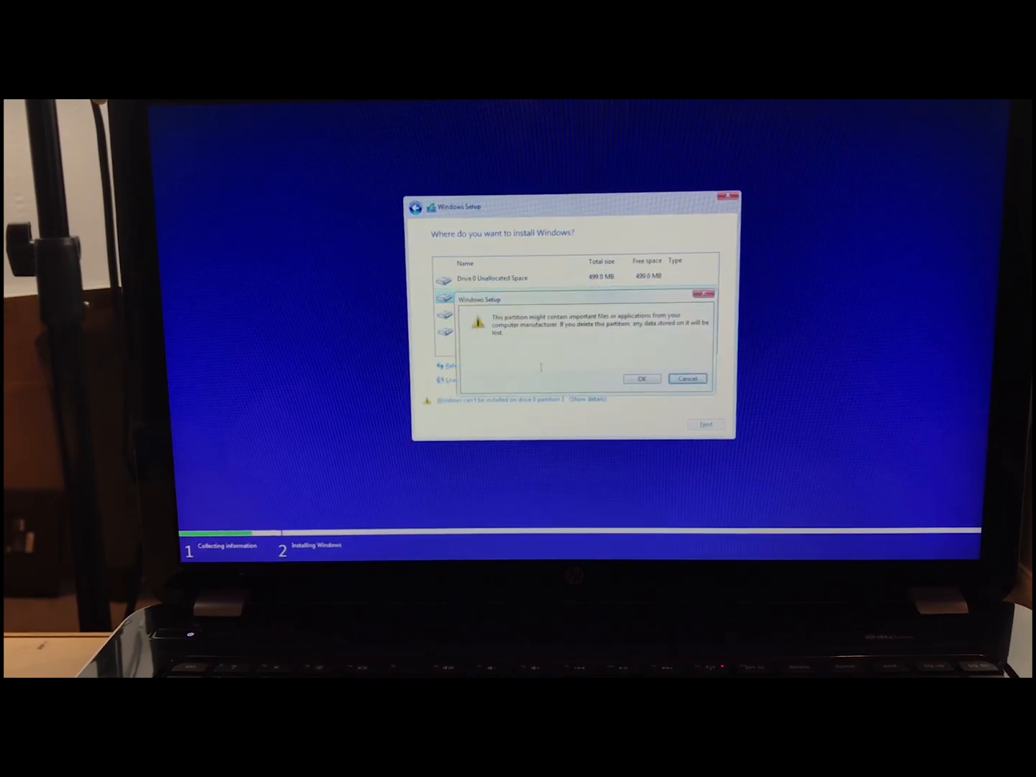
{"action": "left_click", "coordinate": [642, 378]}
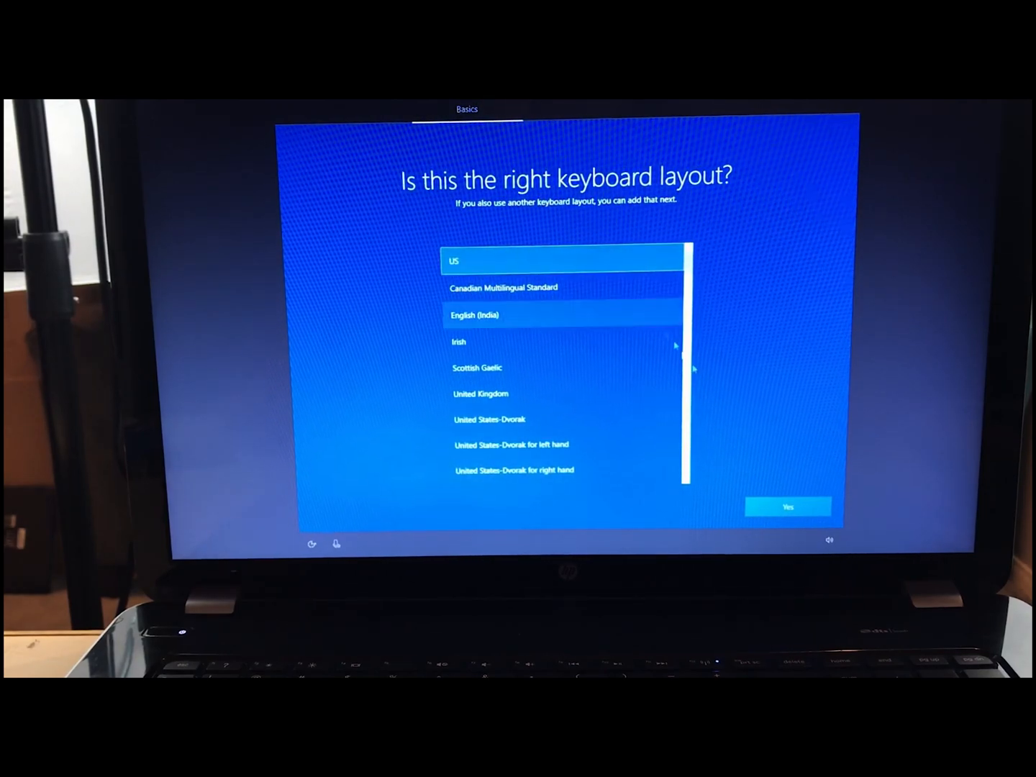
- Accept US as the keyboard layout and skip adding a second layout
{"action": "left_click", "coordinate": [789, 507]}
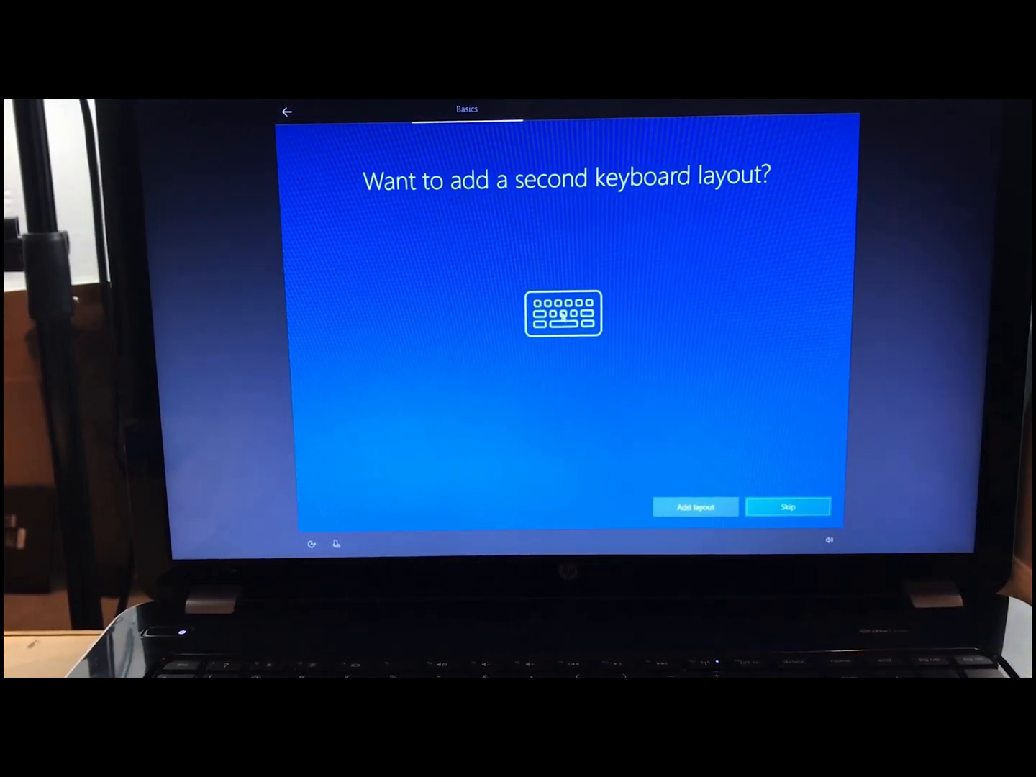
{"action": "left_click", "coordinate": [788, 507]}
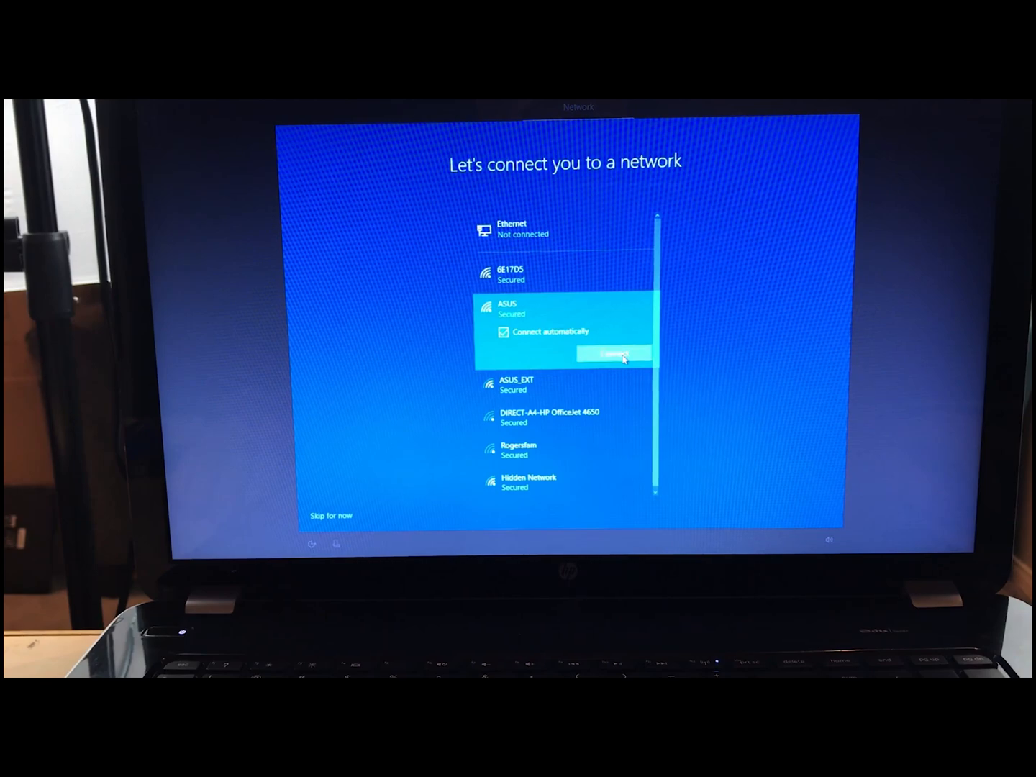
- Connect to the ASUS wireless network and continue past the network screen
{"action": "left_click", "coordinate": [613, 354]}
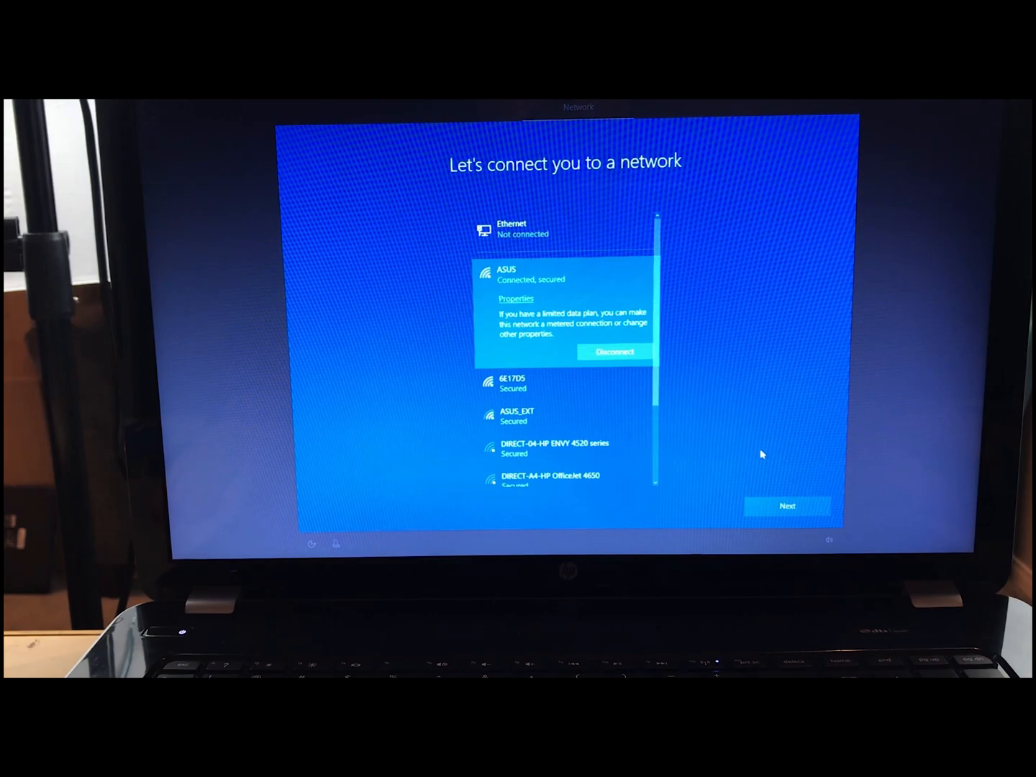
{"action": "left_click", "coordinate": [787, 506]}
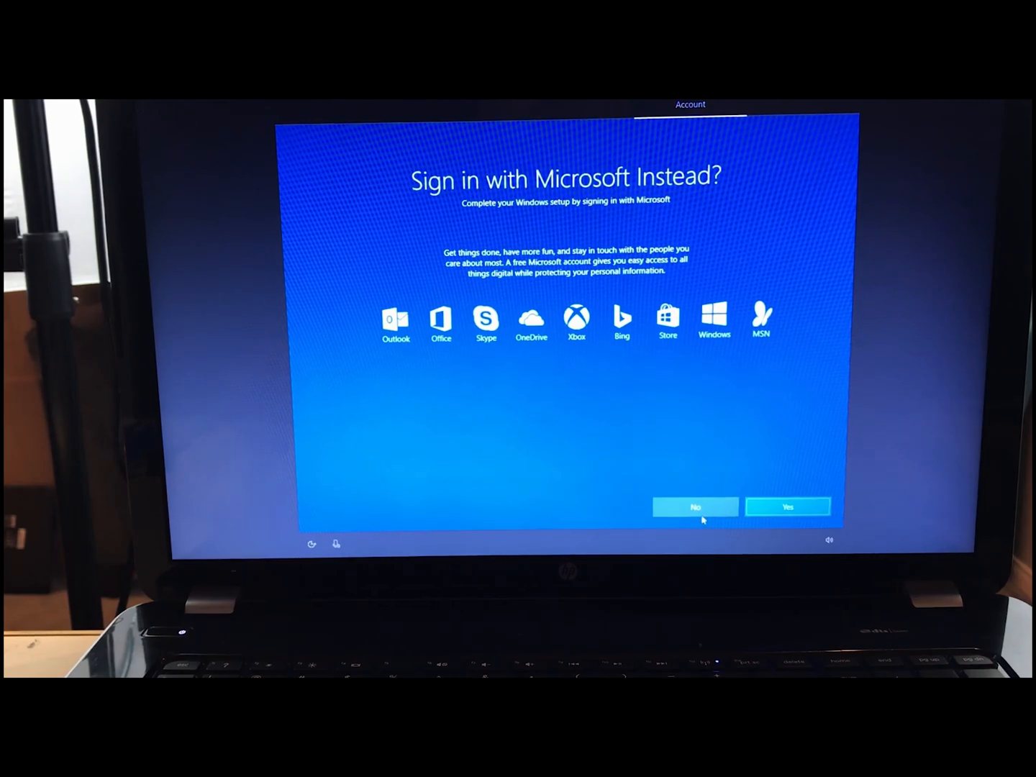
- Answer No to signing in with a Microsoft account, proceeding with a local account
{"action": "left_click", "coordinate": [695, 506]}
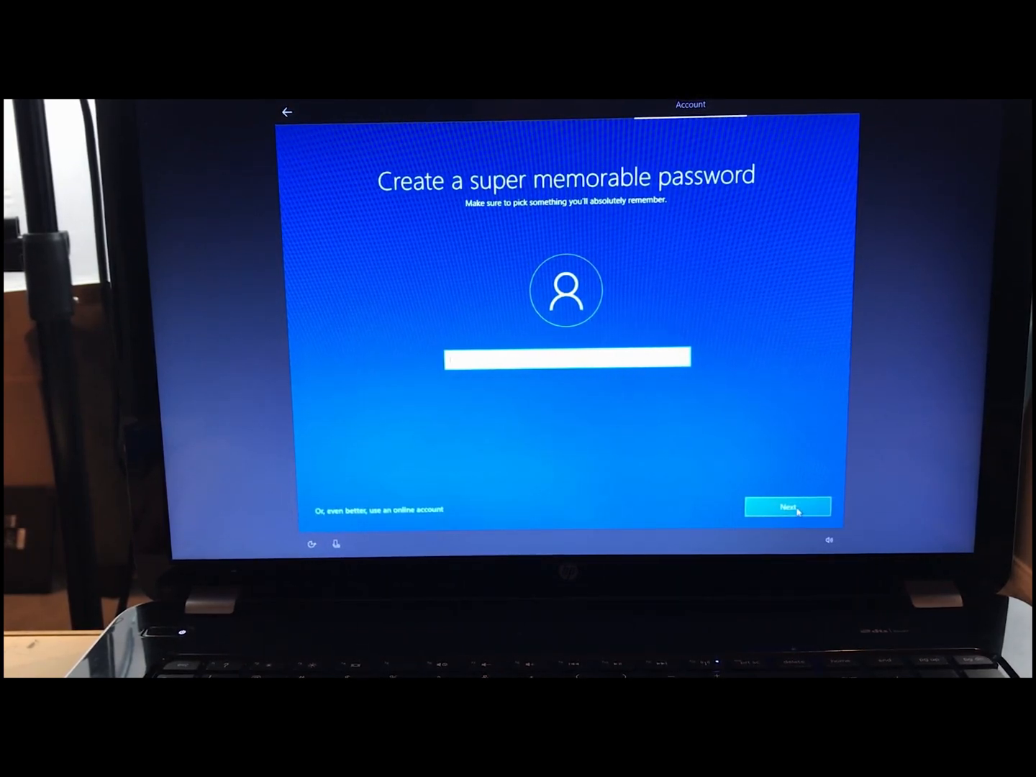
- Continue with a blank local account password to reach the privacy settings
{"action": "left_click", "coordinate": [788, 506]}
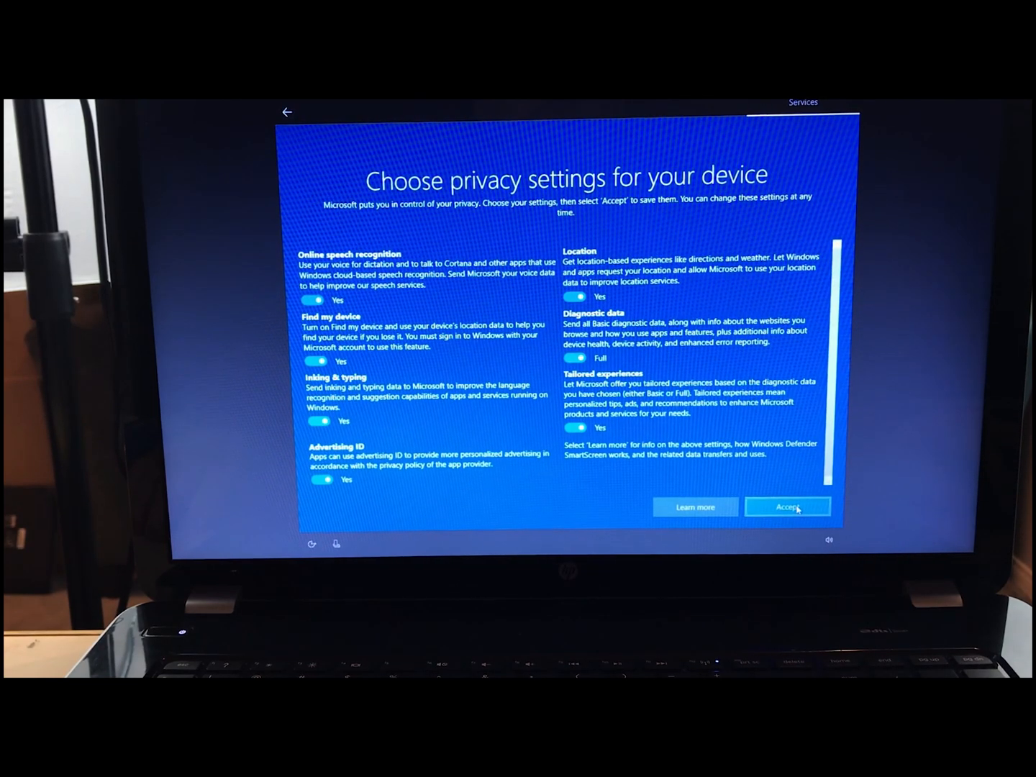
- Accept the default privacy settings, finishing setup at the Windows 10 desktop
{"action": "left_click", "coordinate": [787, 506]}
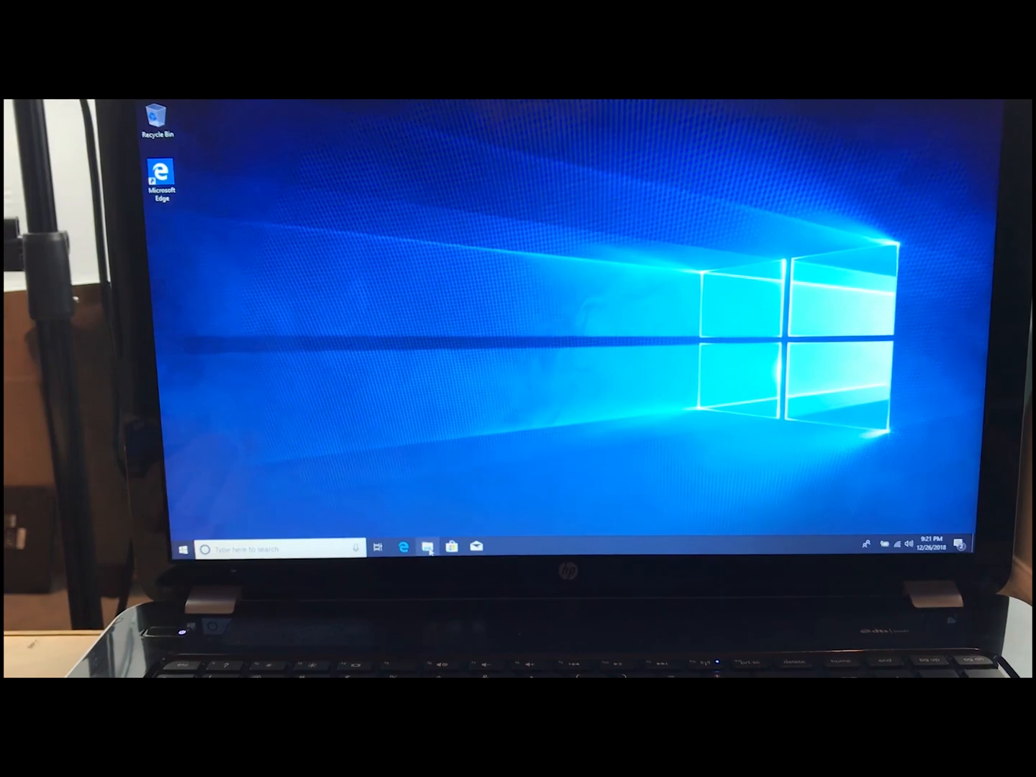
- Launch File Explorer from the taskbar, landing on Quick access
{"action": "left_click", "coordinate": [427, 547]}
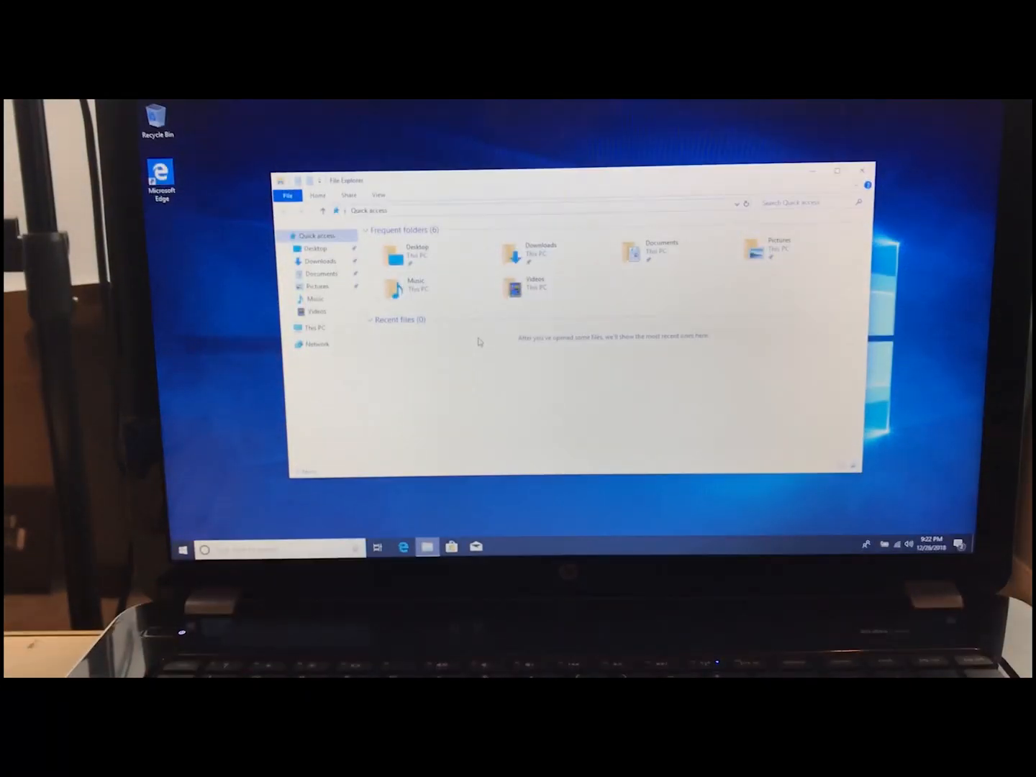
- Browse This PC into Local Disk (C:), showing PerfLogs, Program Files, Program Files (x86), Users and Windows
{"action": "left_click", "coordinate": [315, 326]}
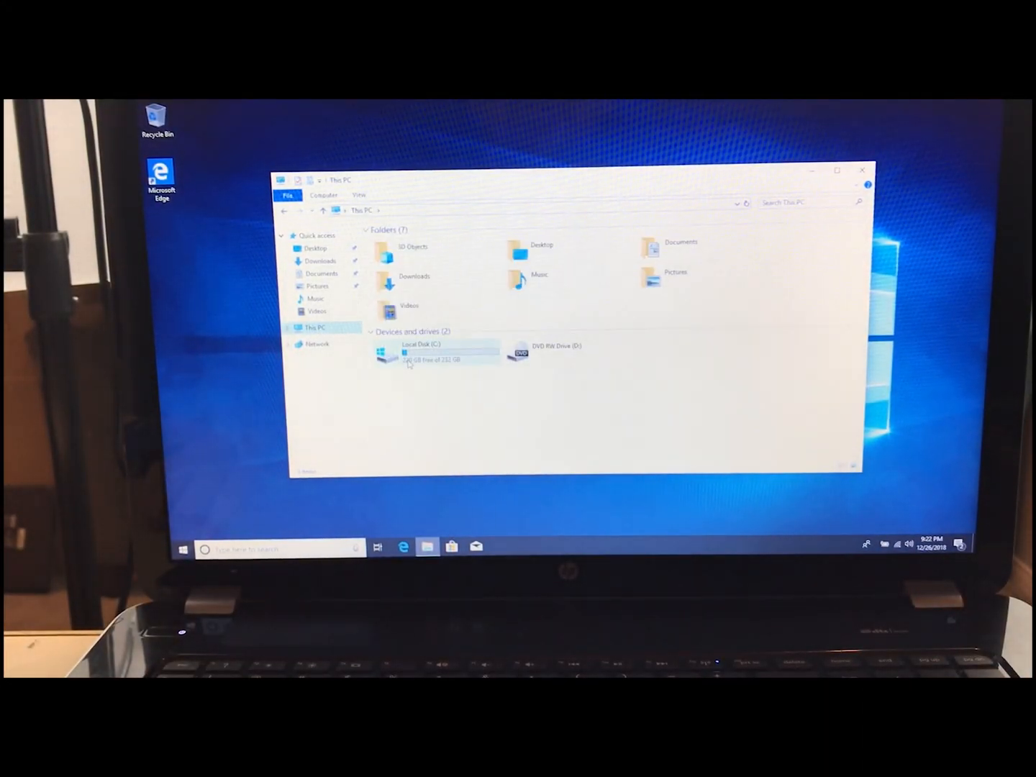
{"action": "left_click", "coordinate": [429, 352]}
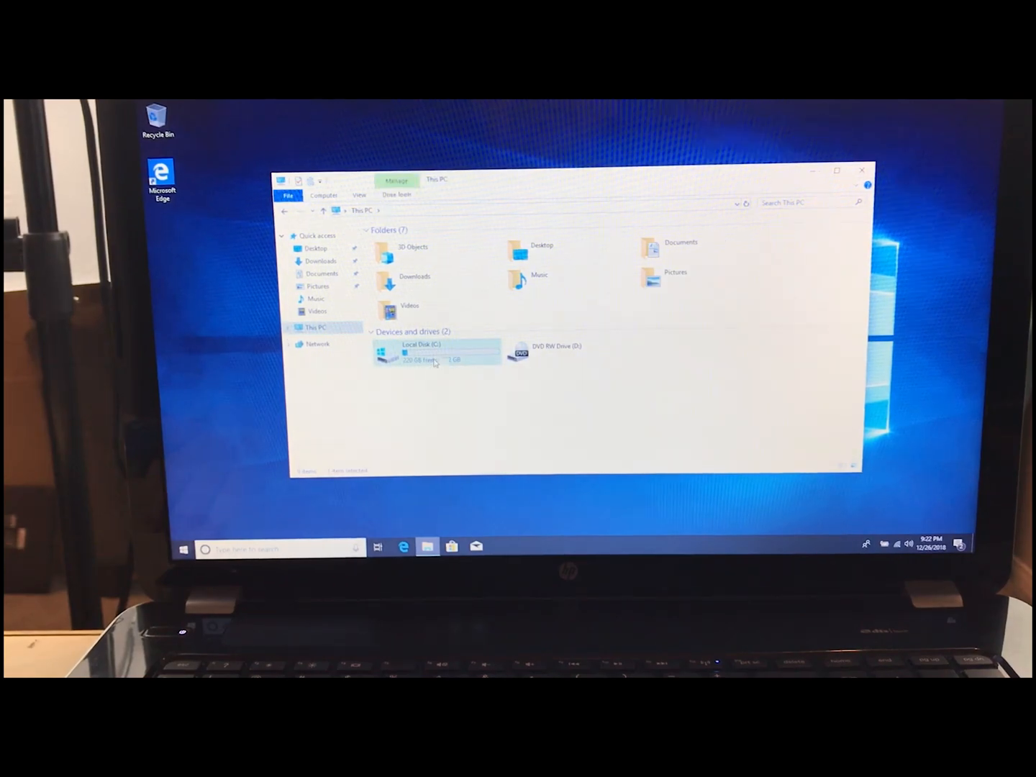
{"action": "double_click", "coordinate": [423, 348]}
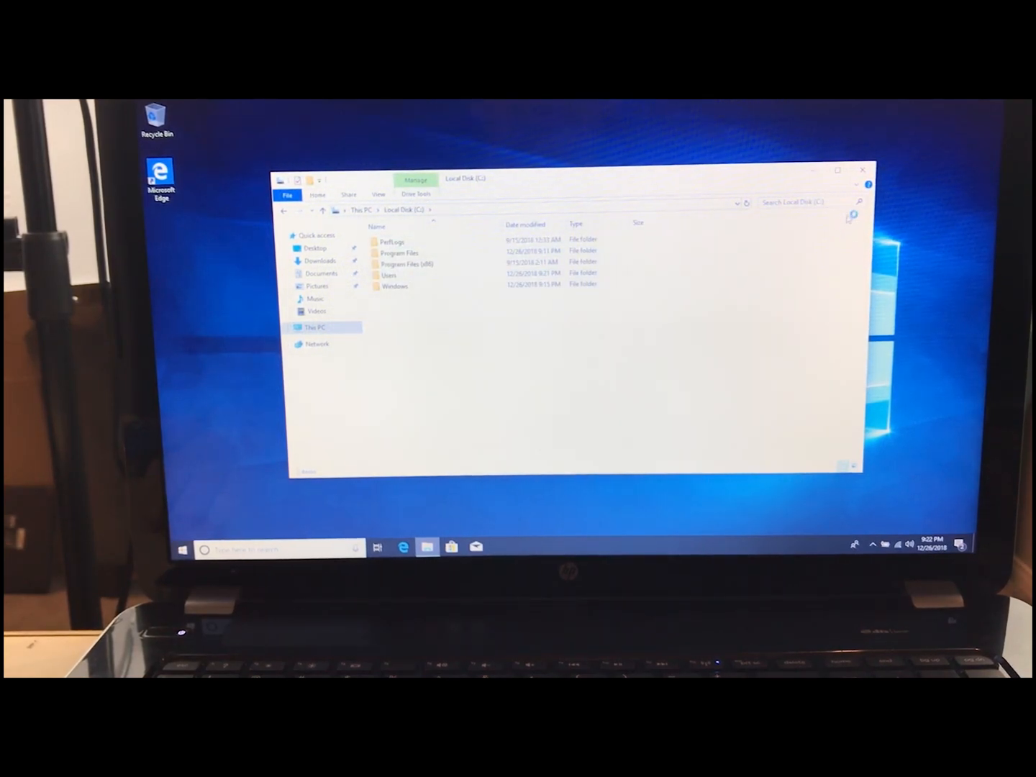